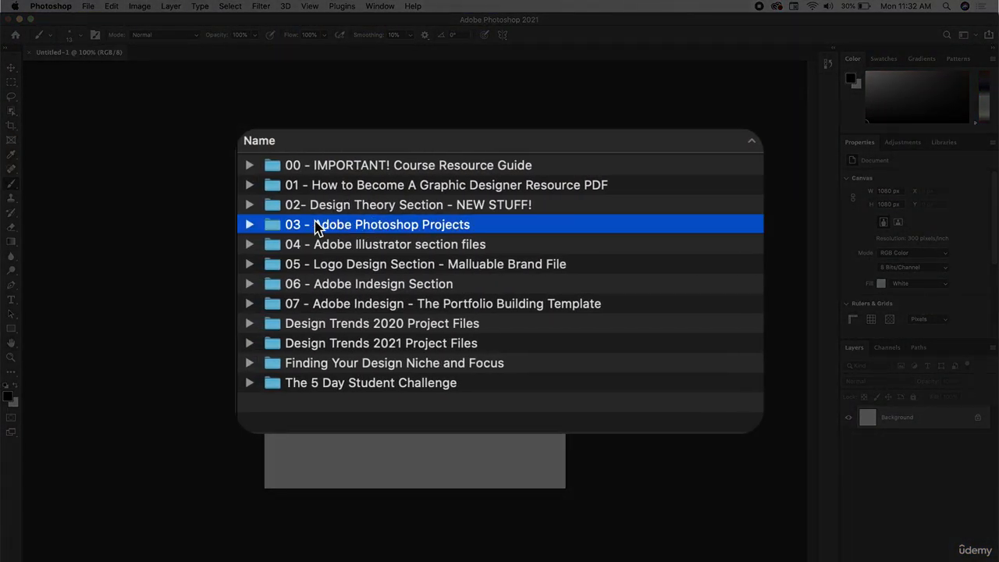
- Expand the 03 - Adobe Photoshop Projects folder to reveal Photoshop-Student-Worksheet.psd
click(250, 224)
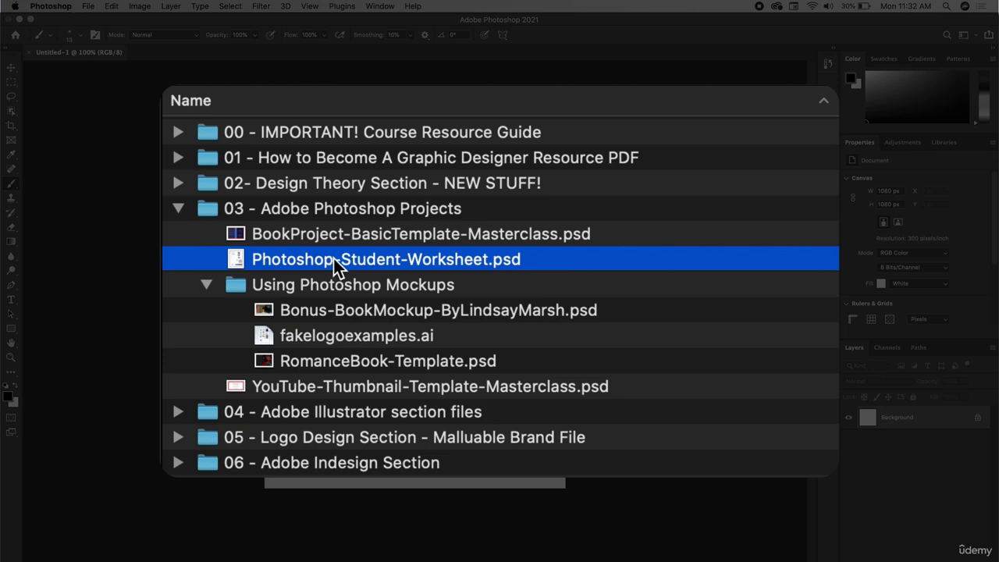
mouse_move(347, 266)
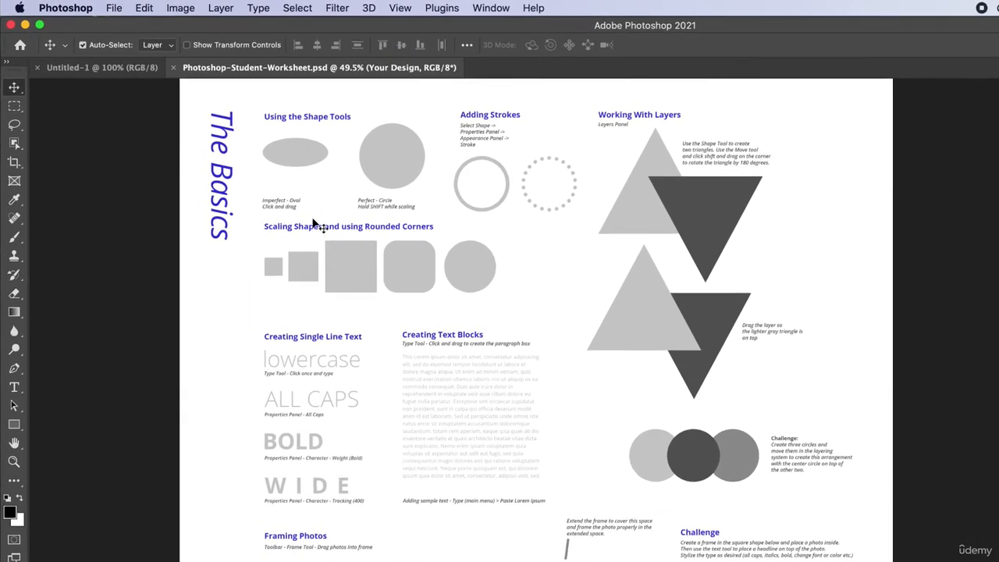
mouse_move(467, 164)
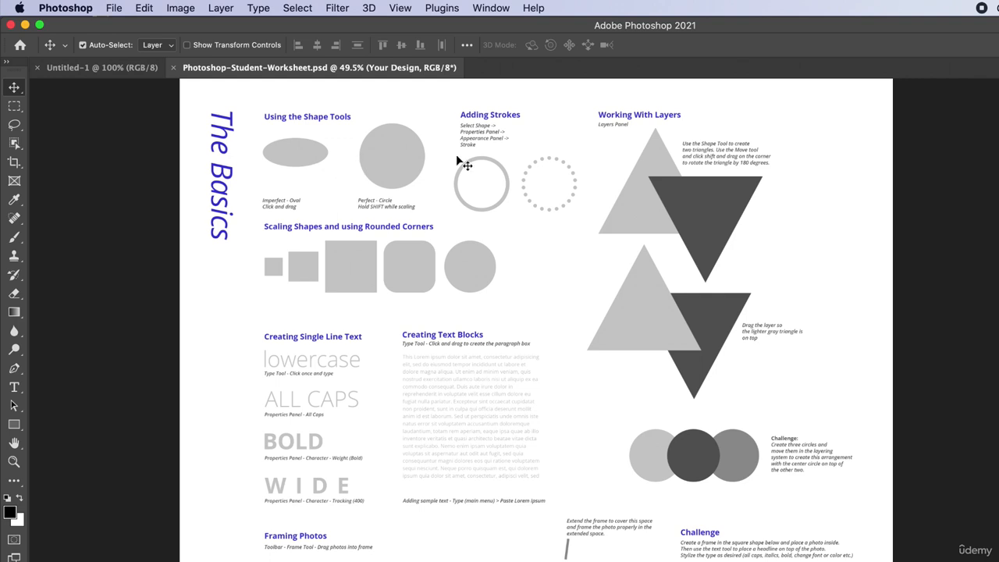
mouse_move(234, 94)
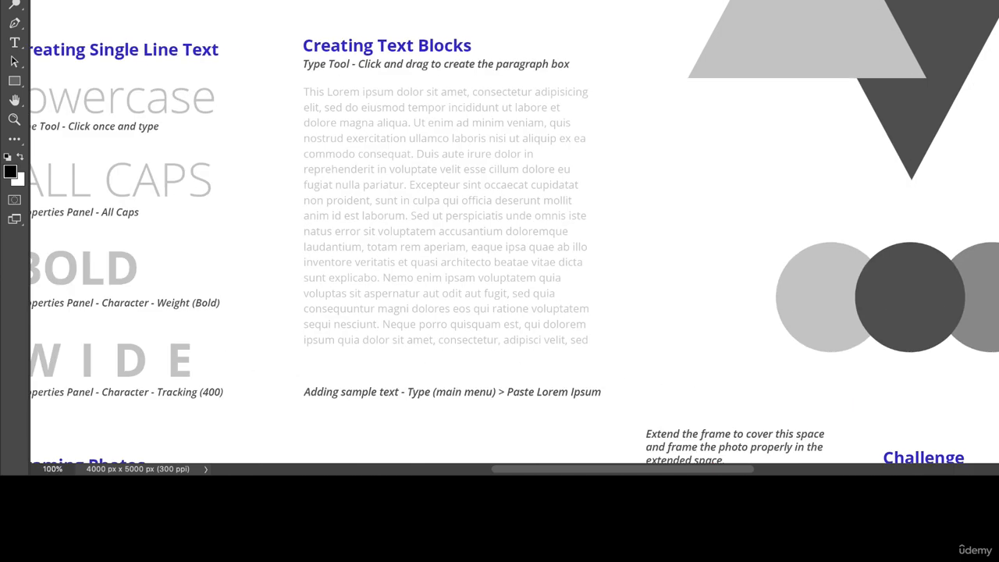
mouse_move(94, 393)
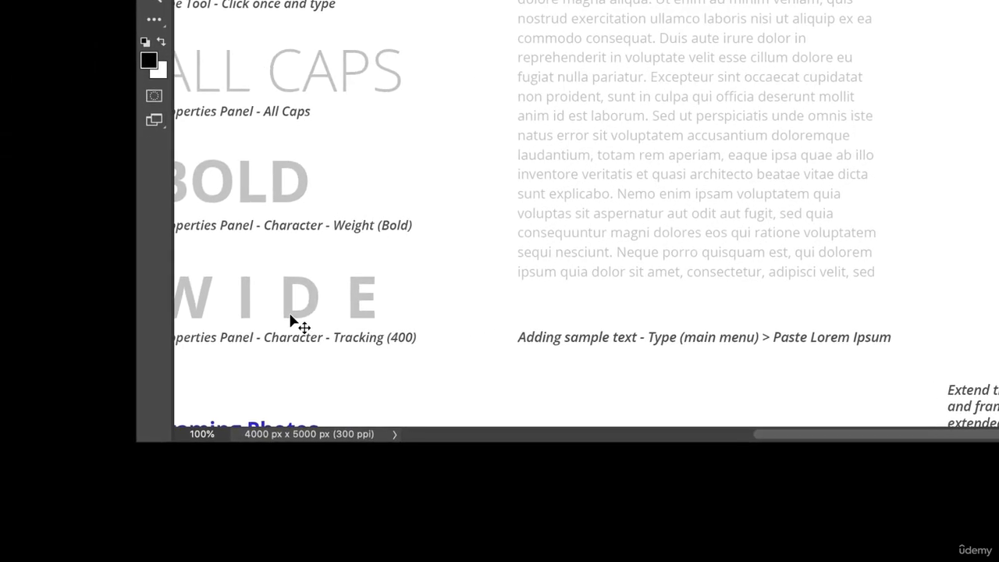
mouse_move(269, 421)
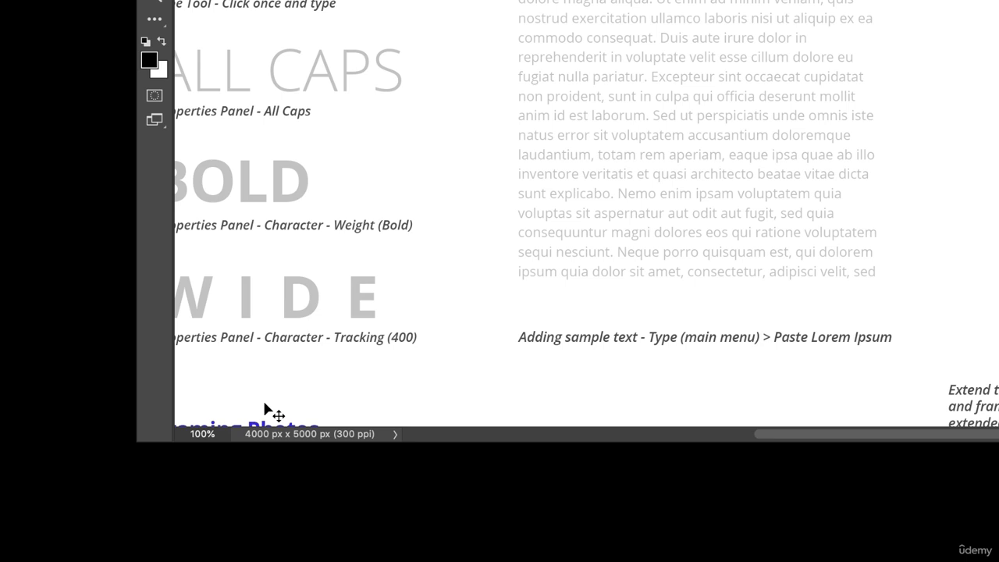
mouse_move(221, 422)
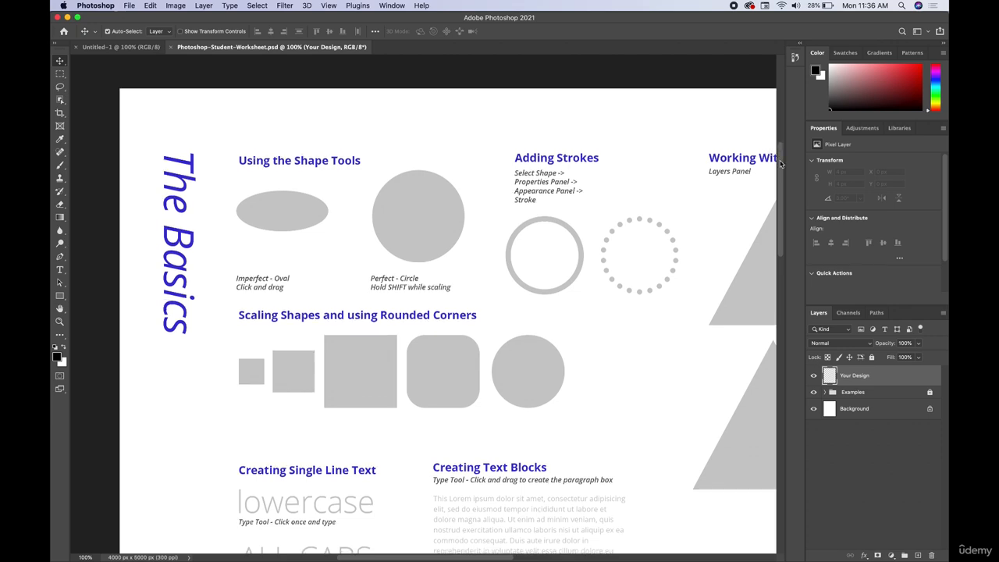
scroll(down, 3)
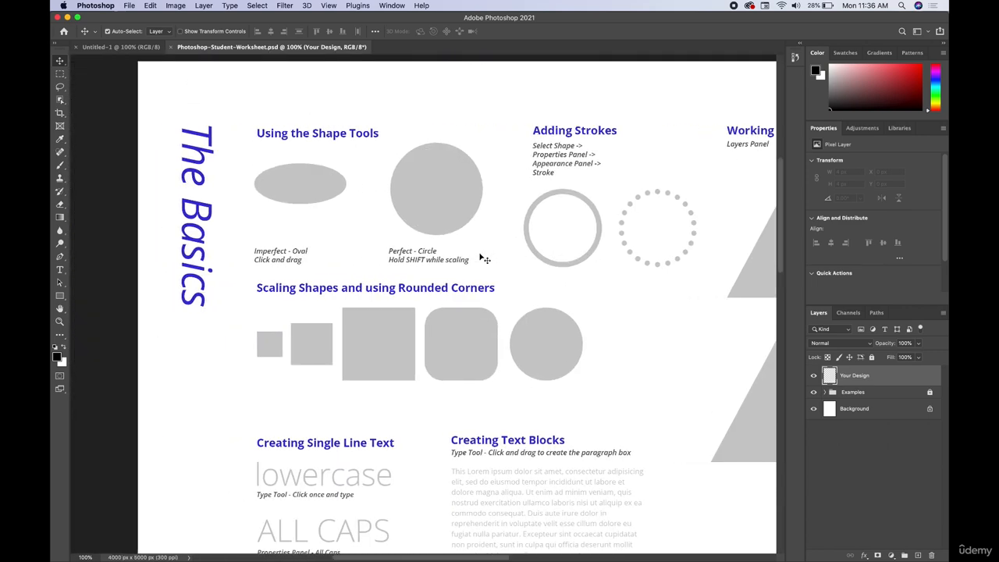
scroll(down, 3)
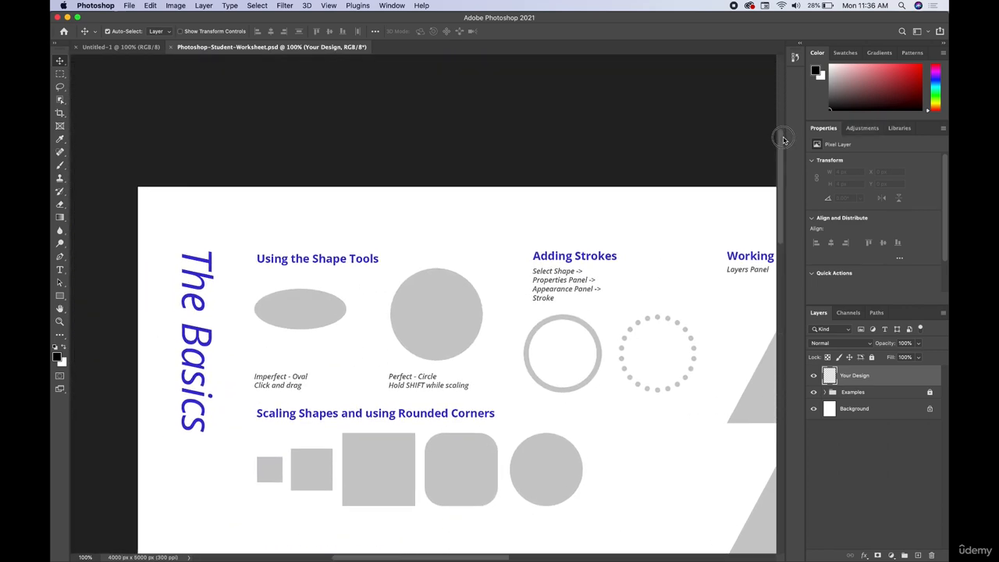
scroll(down, 3)
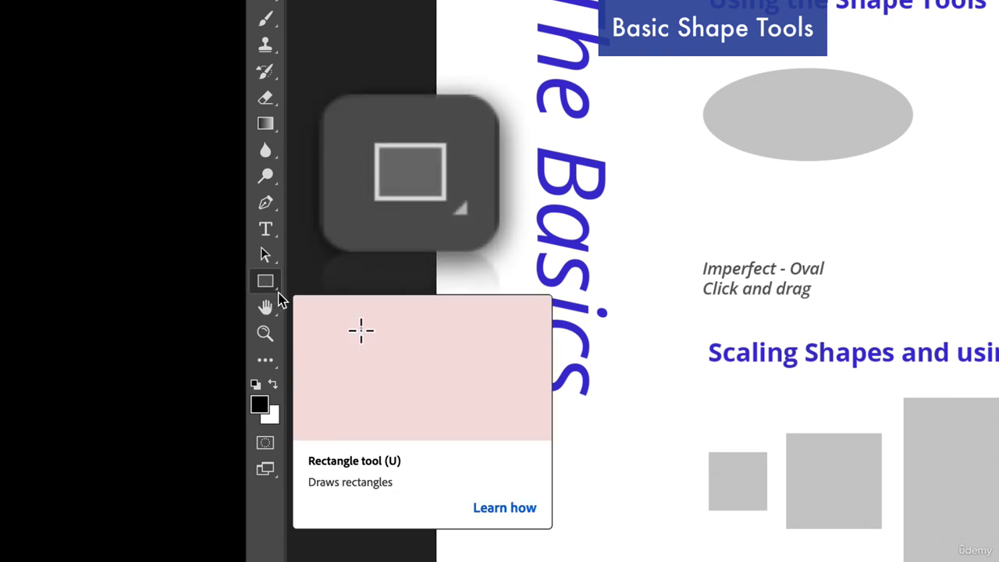
- Choose the Ellipse Tool from the Rectangle Tool's shape flyout
drag(362, 327, 482, 408)
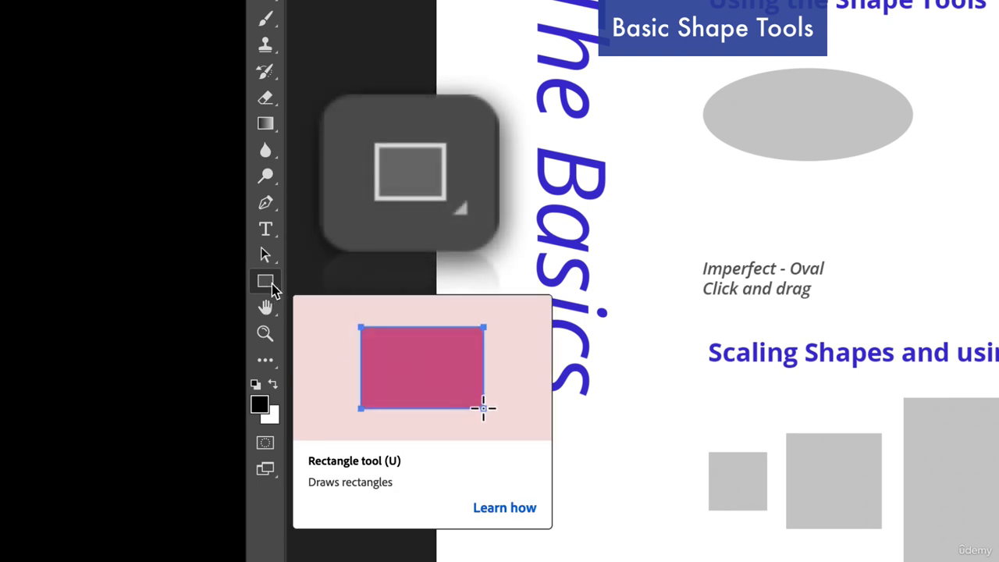
right_click(265, 281)
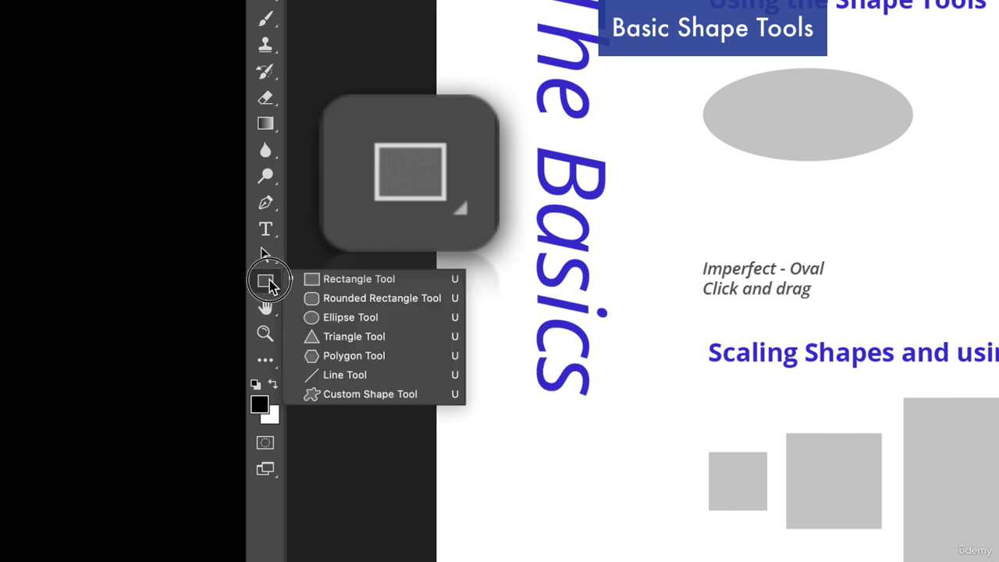
mouse_move(336, 316)
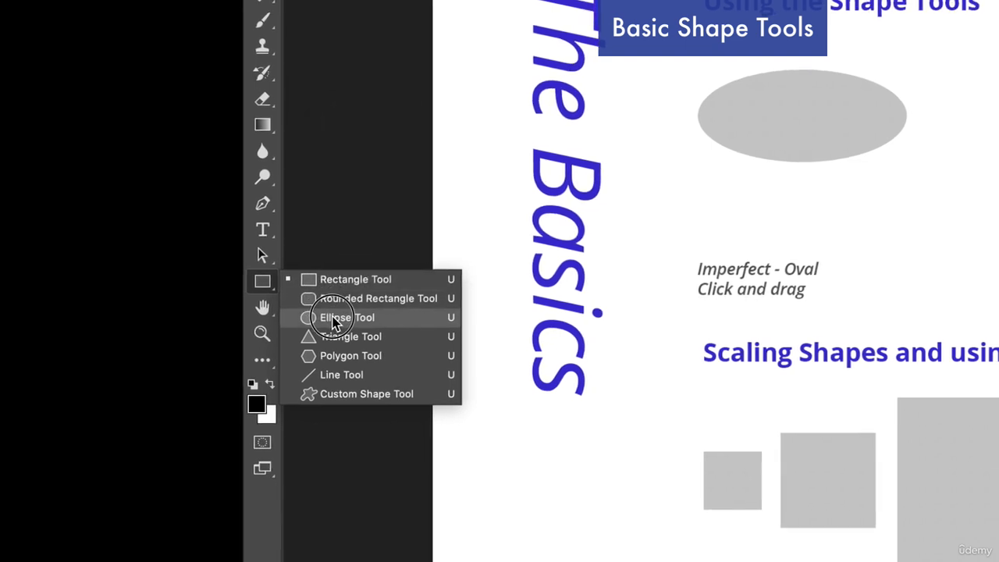
click(347, 317)
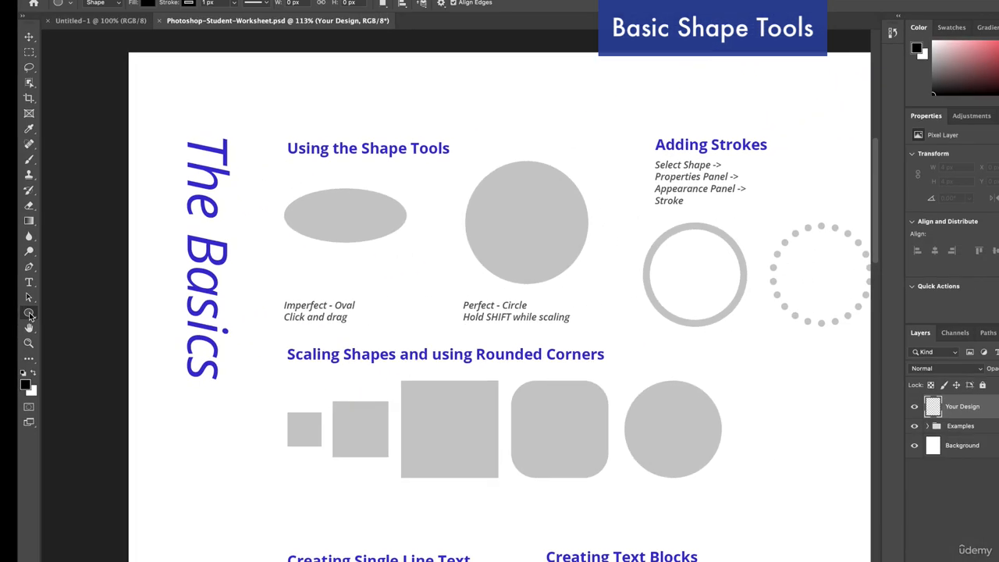
mouse_move(28, 314)
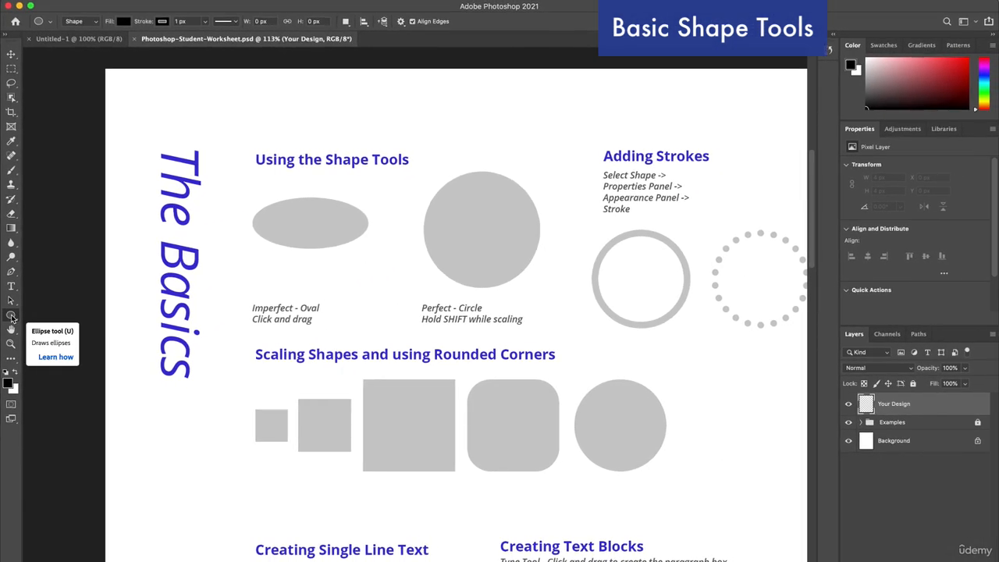
mouse_move(11, 142)
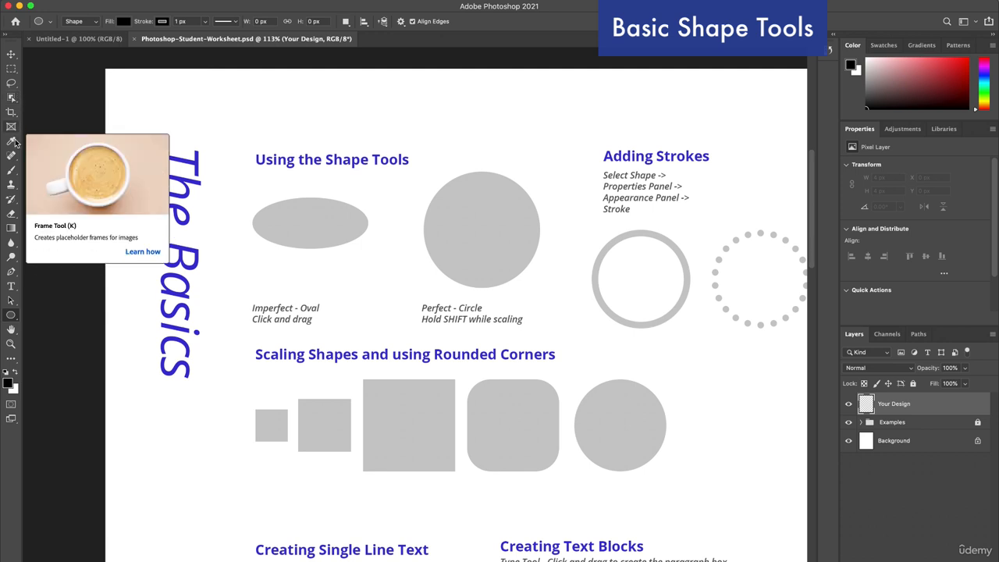
mouse_move(11, 197)
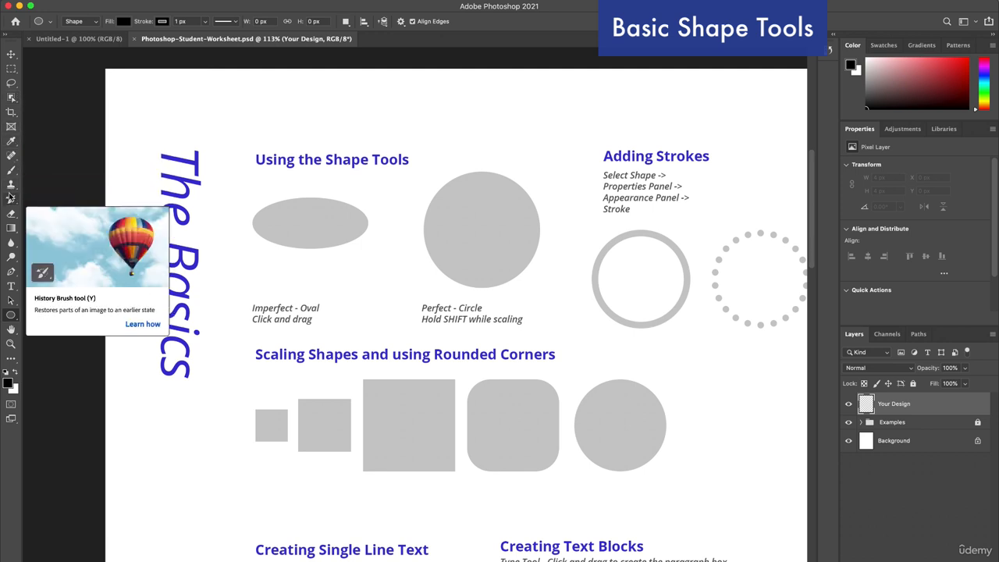
mouse_move(11, 293)
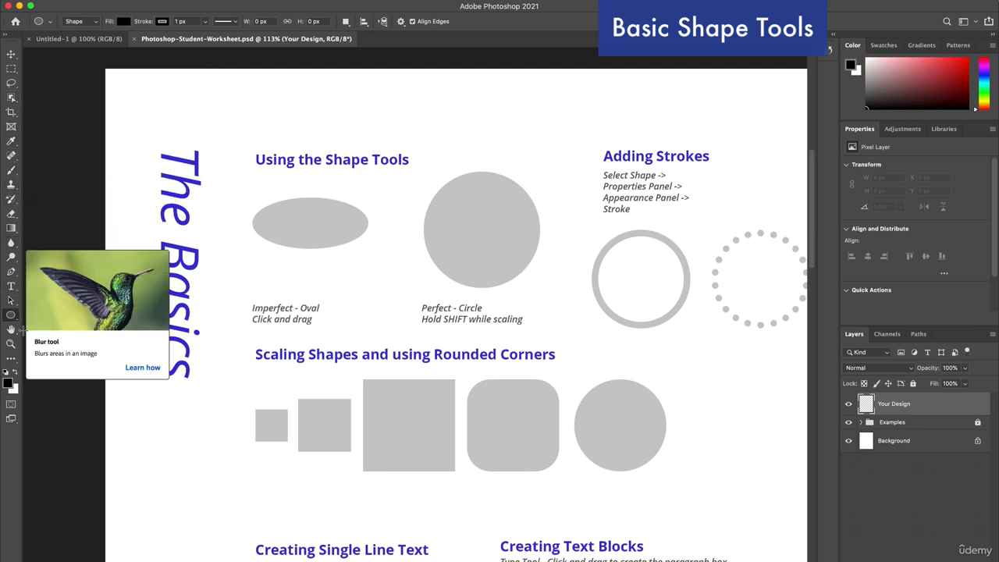
mouse_move(11, 374)
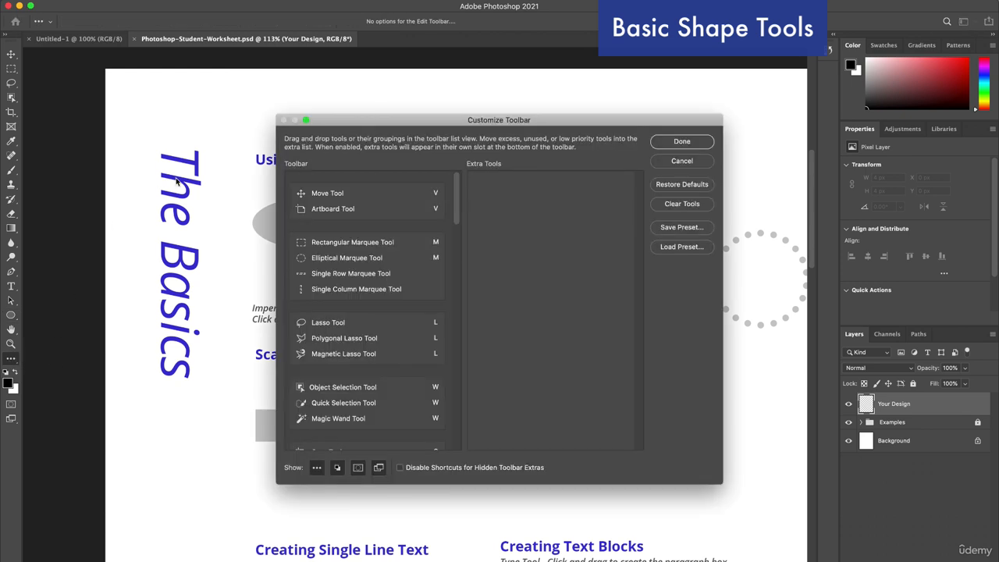
- Move the Customize Toolbar dialog aside and restore the default tool arrangement
drag(500, 118, 278, 92)
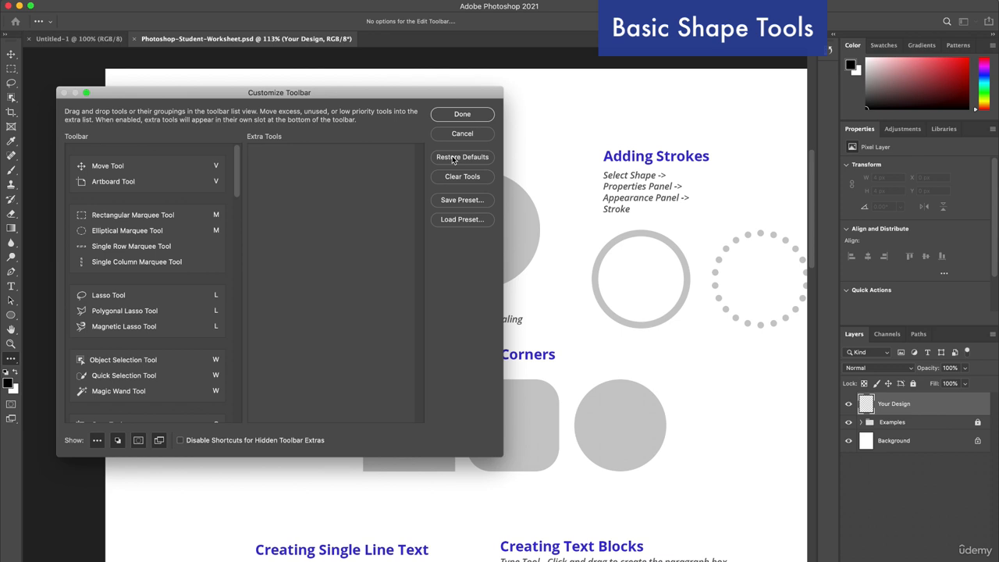
click(462, 114)
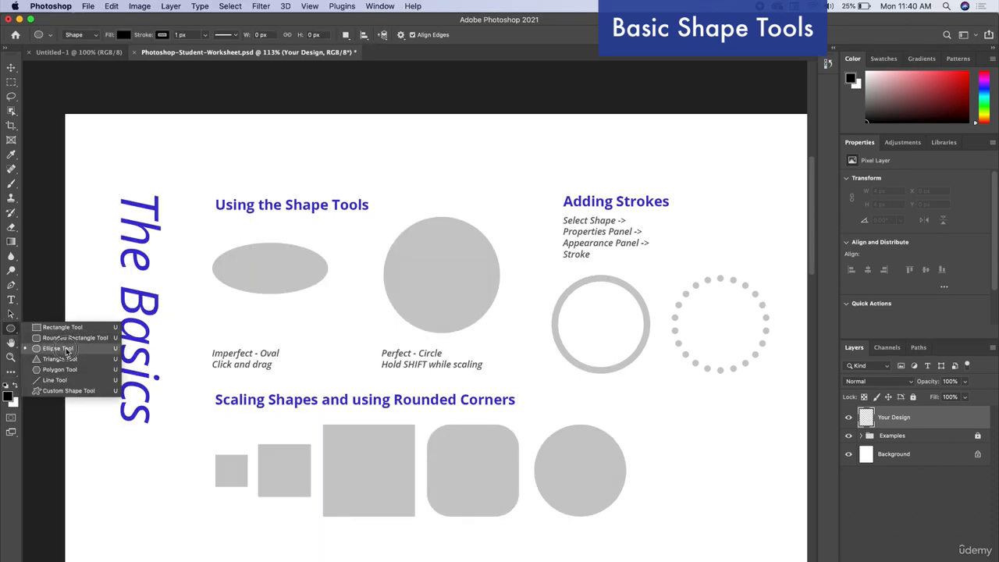
- Draw a black oval sized to cover the gray oval example
click(57, 348)
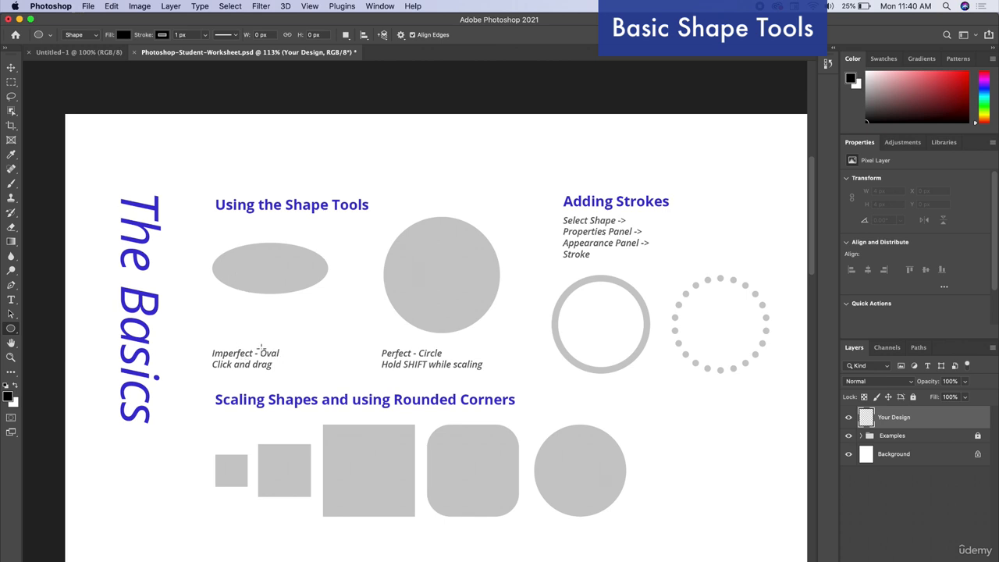
mouse_move(234, 237)
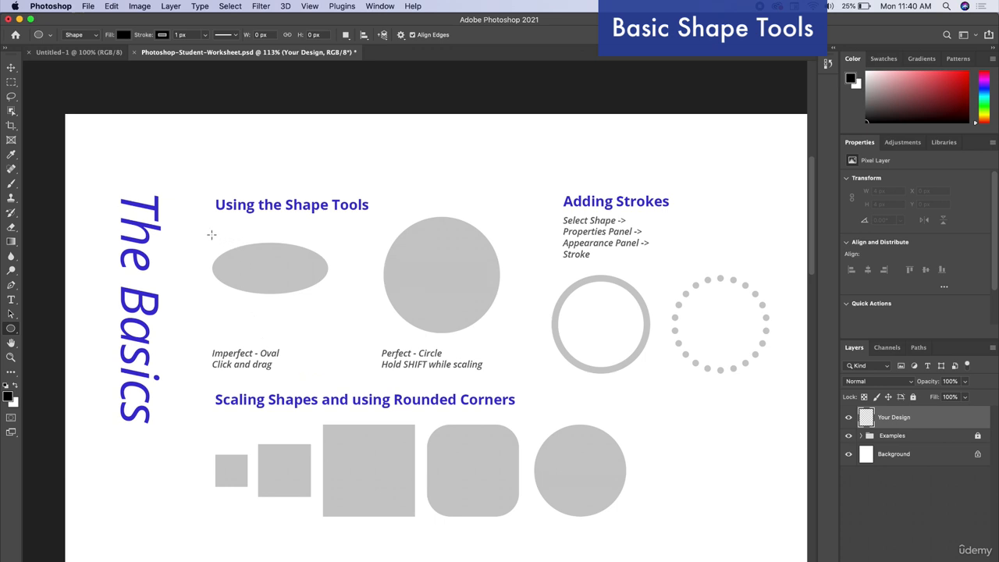
drag(212, 234, 278, 272)
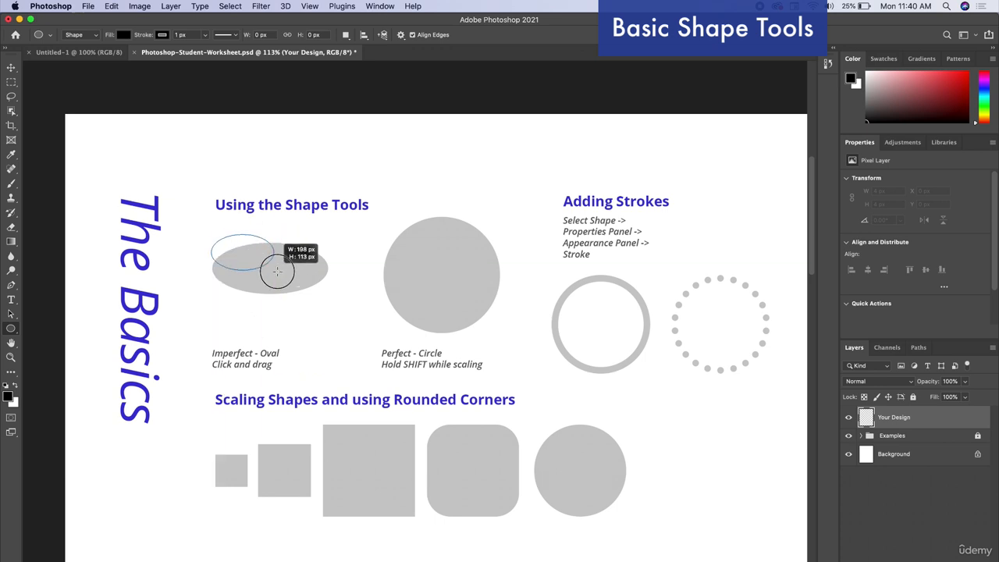
drag(278, 272, 328, 295)
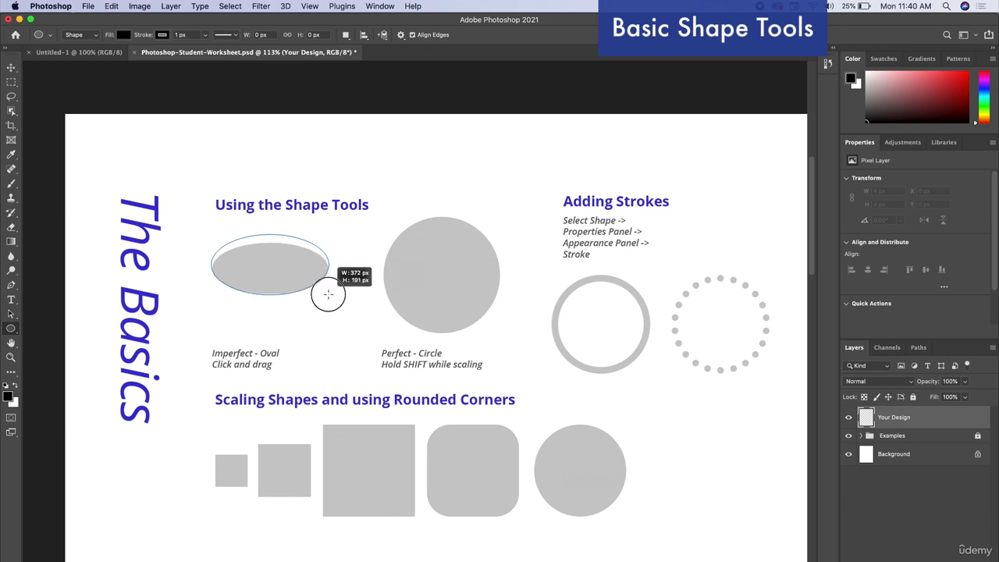
drag(221, 237, 328, 293)
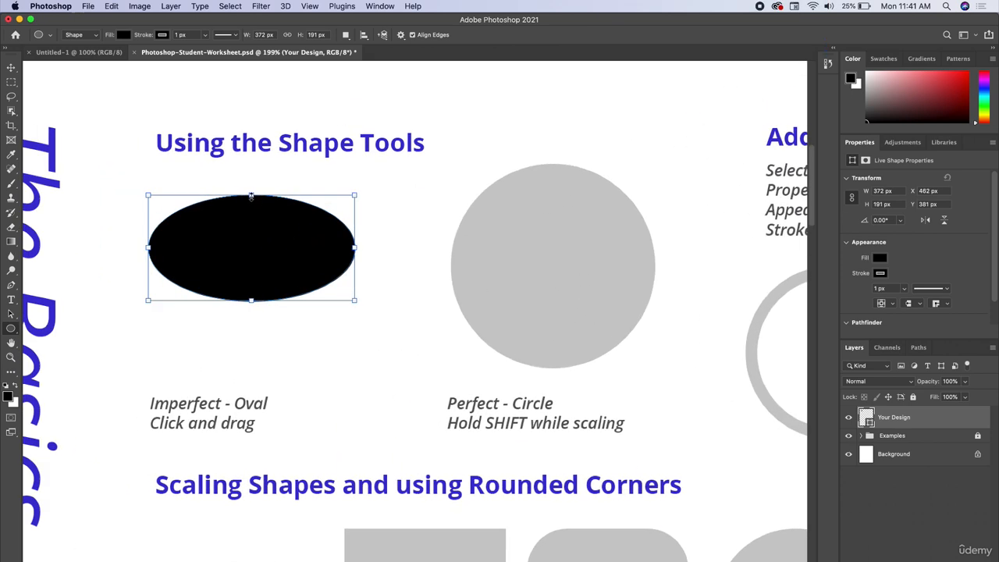
- Adjust the oval's height into a wide, flatter ellipse matching the example
drag(249, 195, 250, 210)
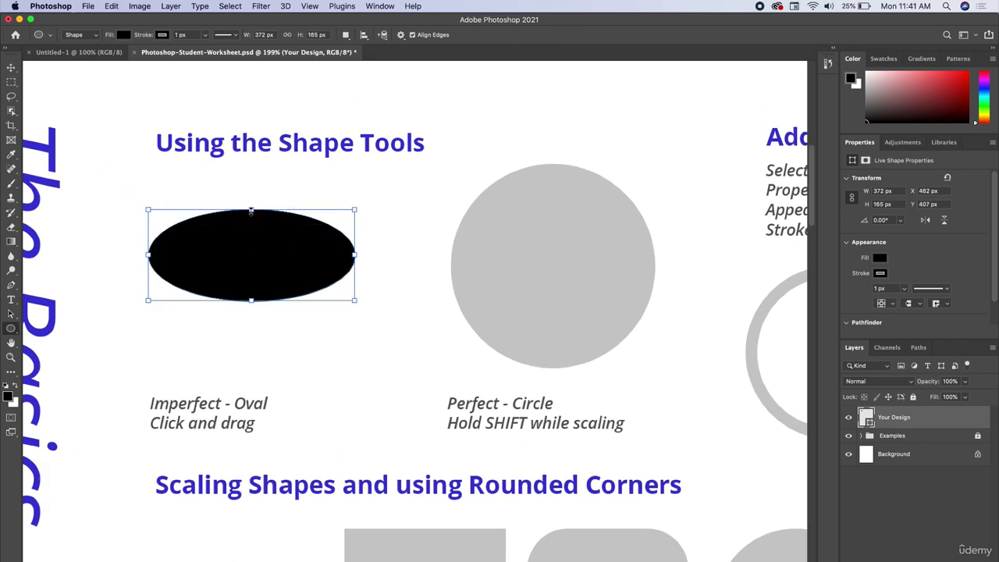
drag(251, 209, 251, 218)
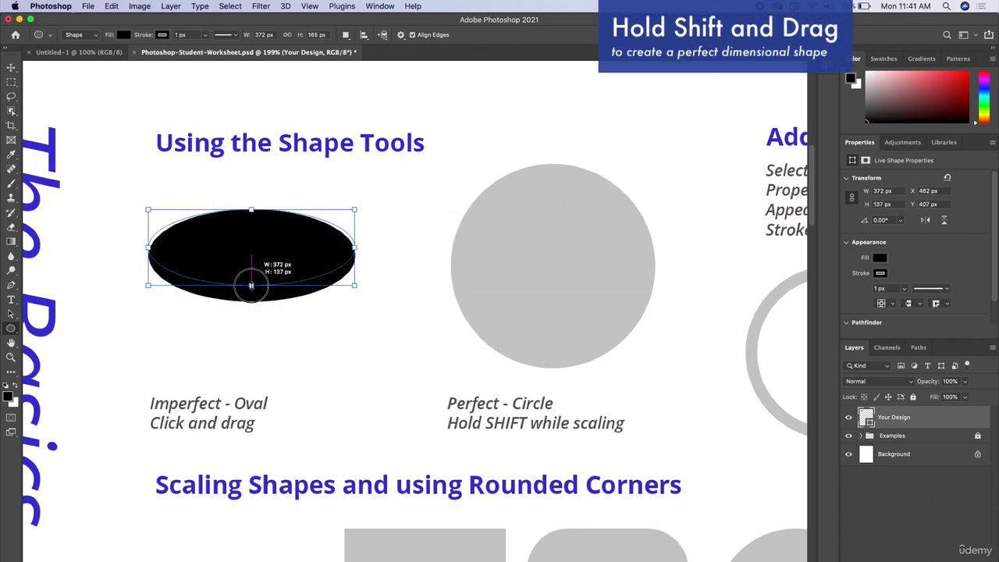
drag(250, 285, 249, 298)
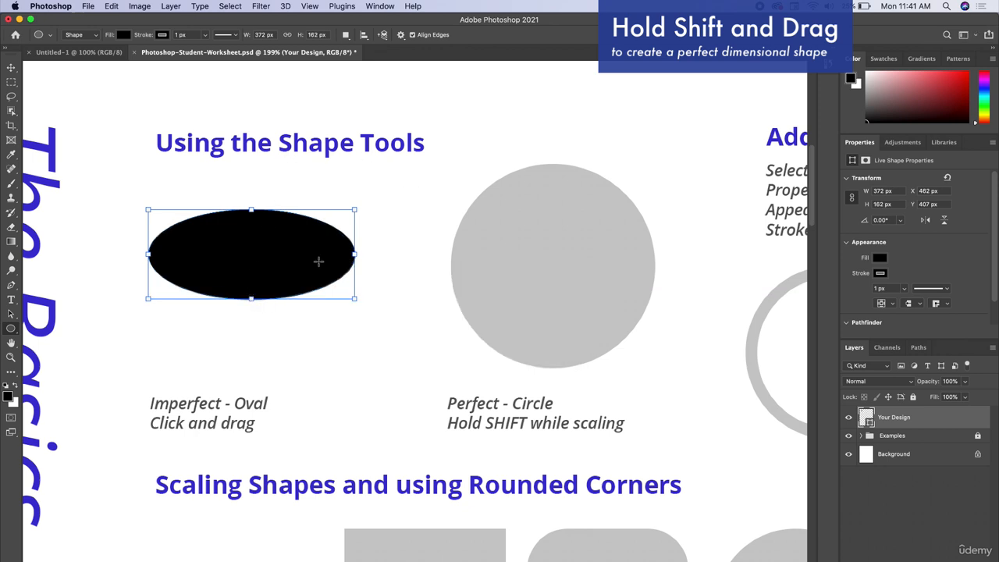
mouse_move(348, 215)
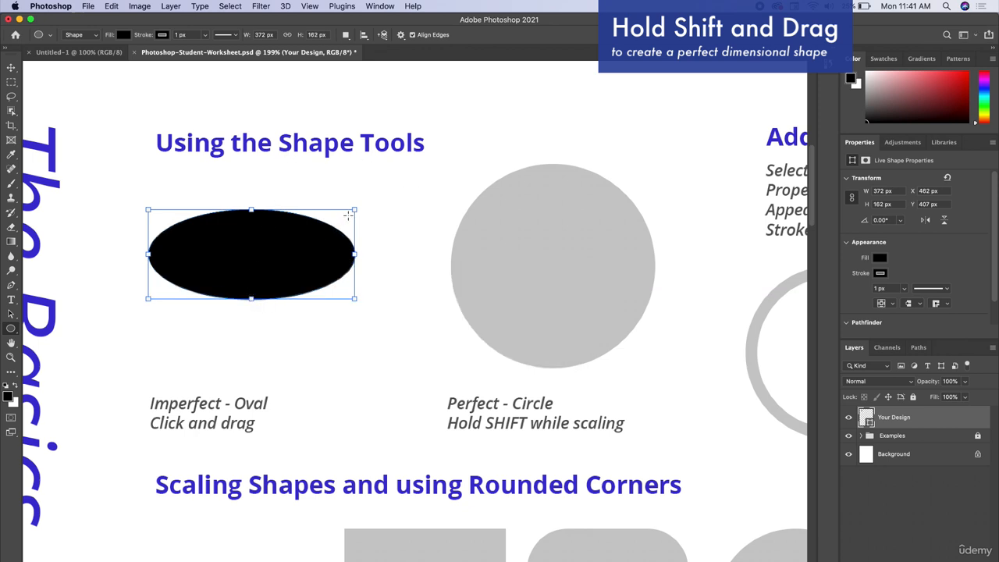
mouse_move(281, 248)
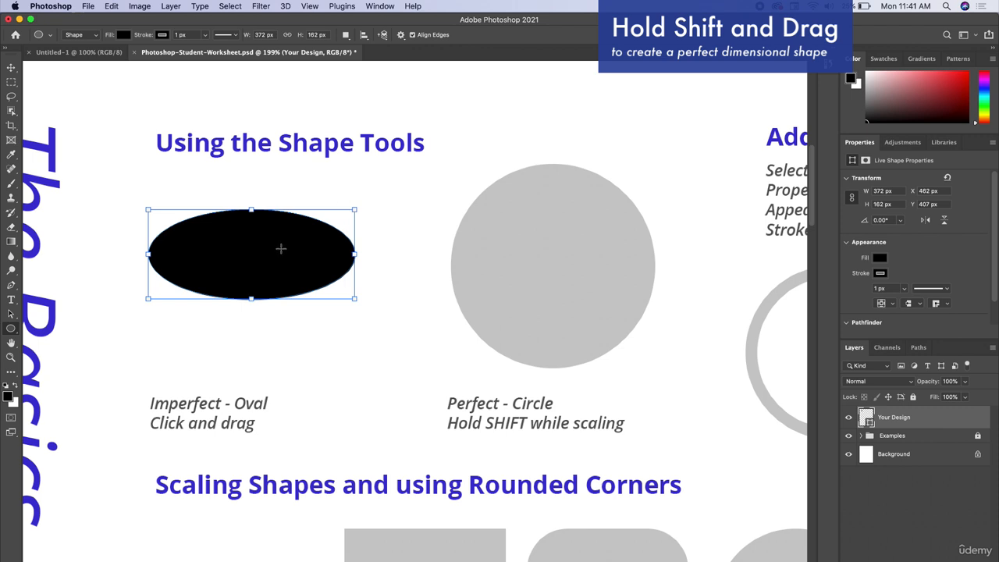
mouse_move(202, 274)
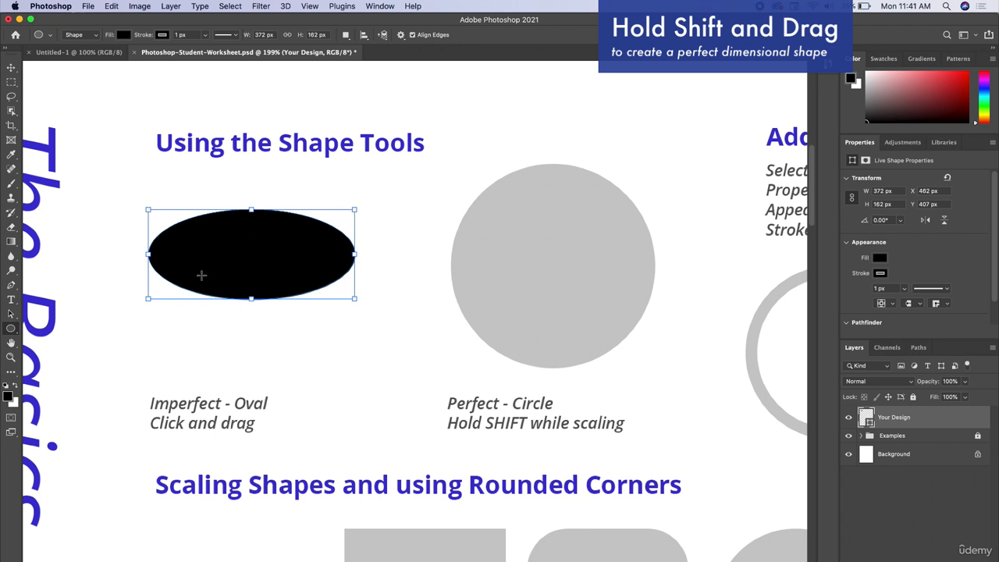
mouse_move(187, 184)
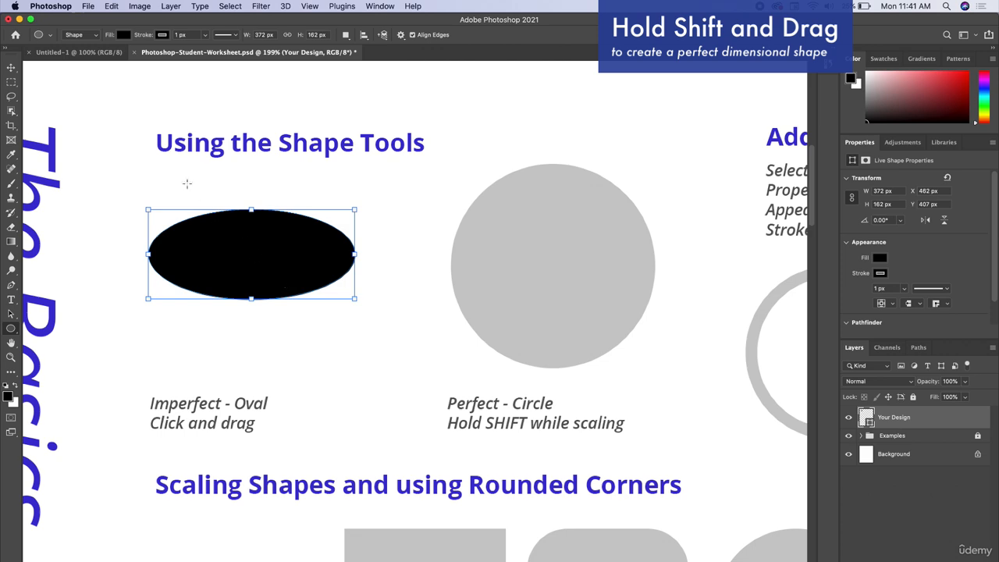
mouse_move(11, 69)
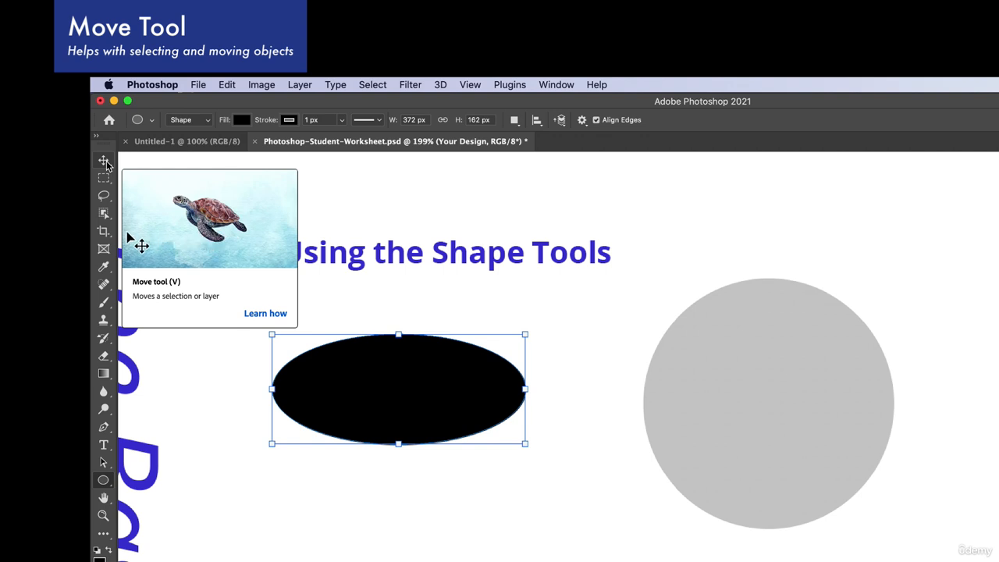
- With the Move tool, drag the black oval into place under the Using the Shape Tools heading
click(103, 159)
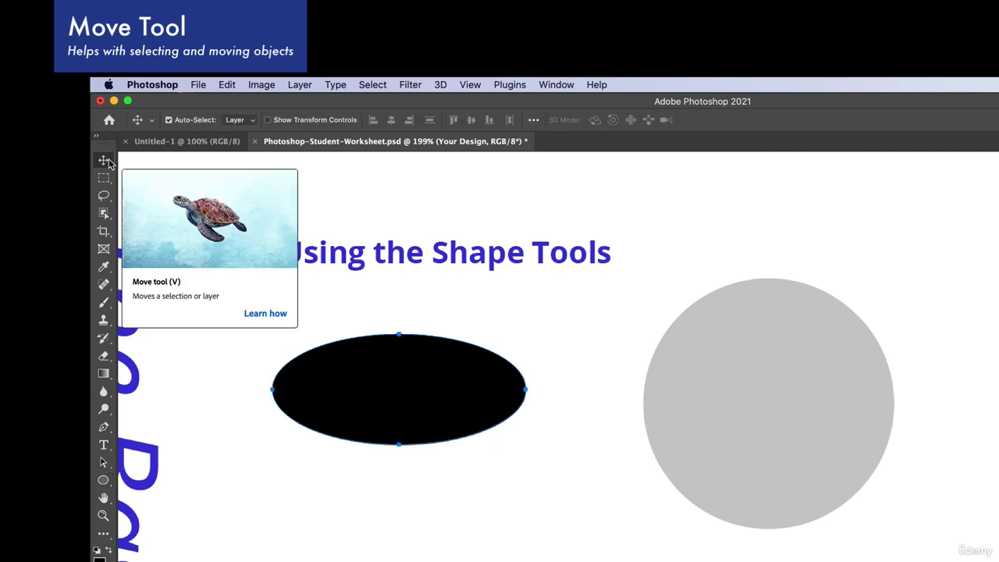
mouse_move(391, 393)
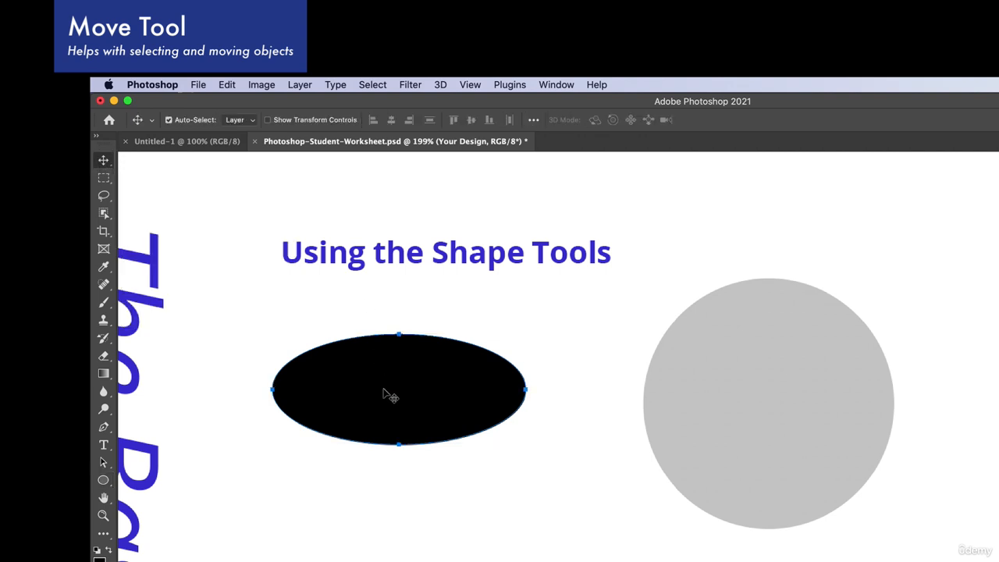
drag(390, 390, 357, 398)
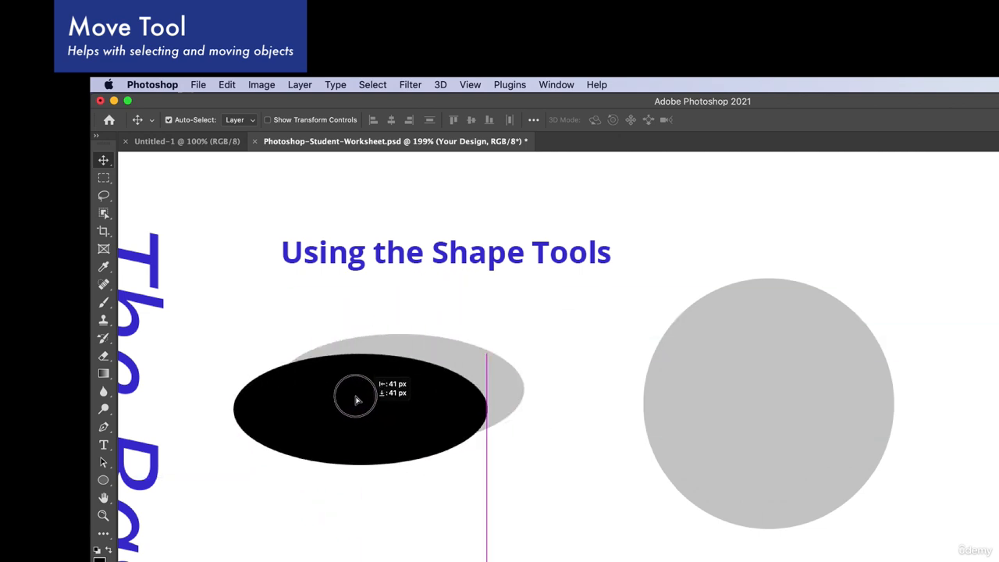
drag(356, 394, 453, 367)
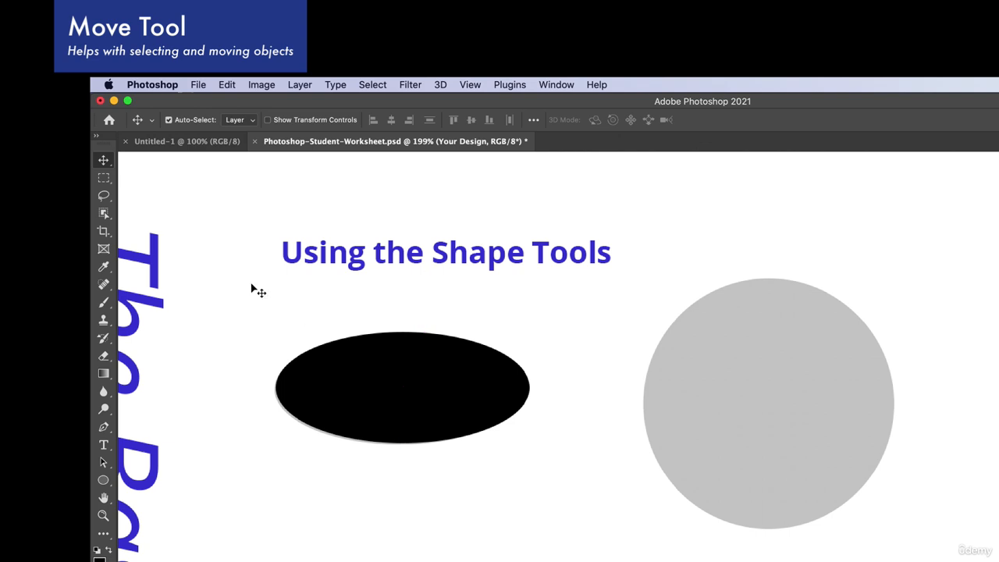
mouse_move(406, 358)
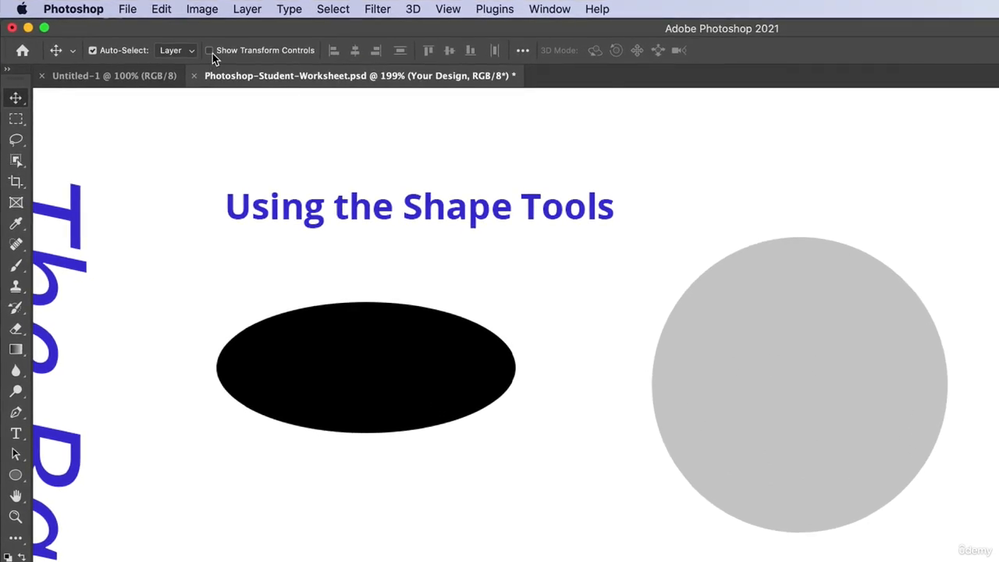
mouse_move(209, 50)
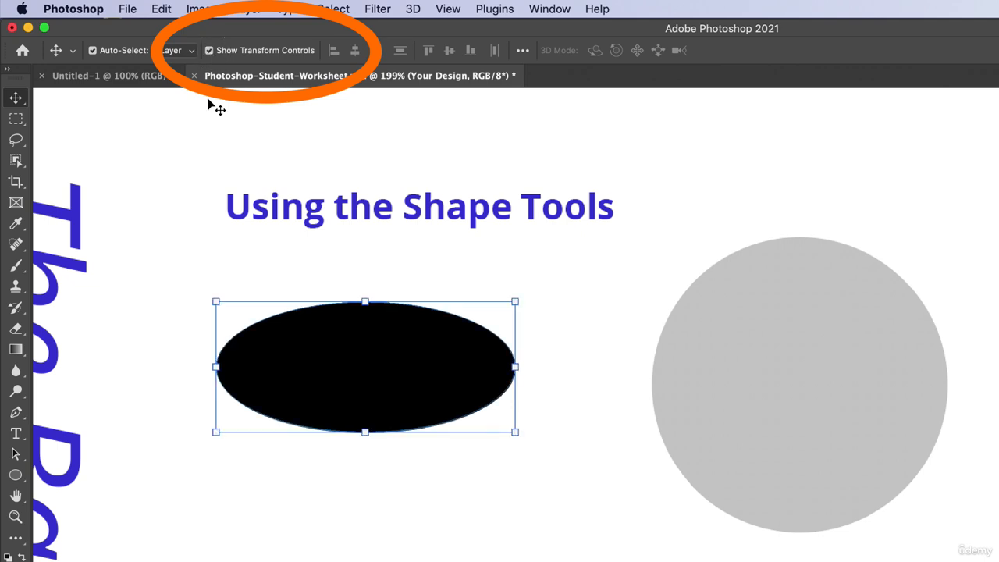
mouse_move(275, 315)
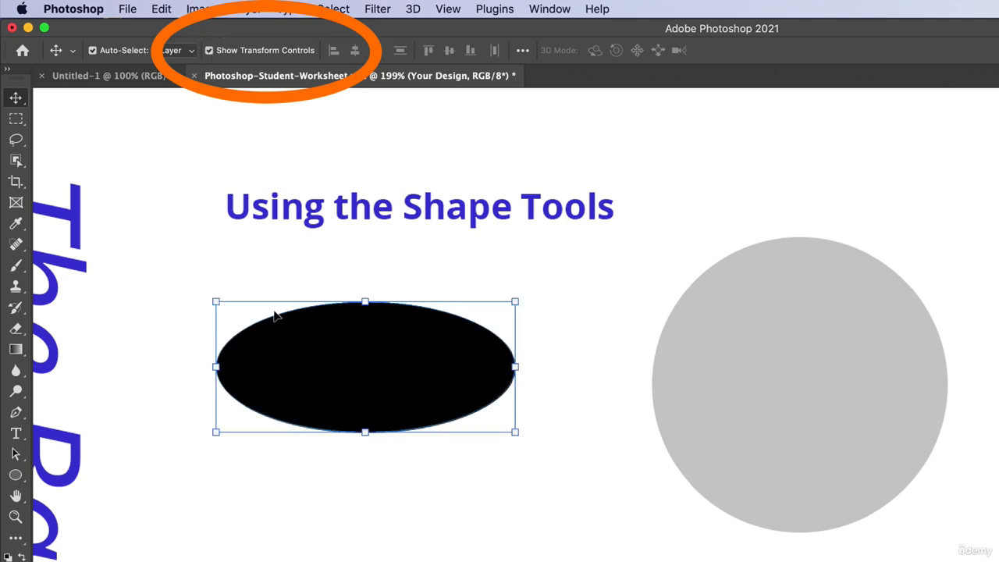
mouse_move(518, 303)
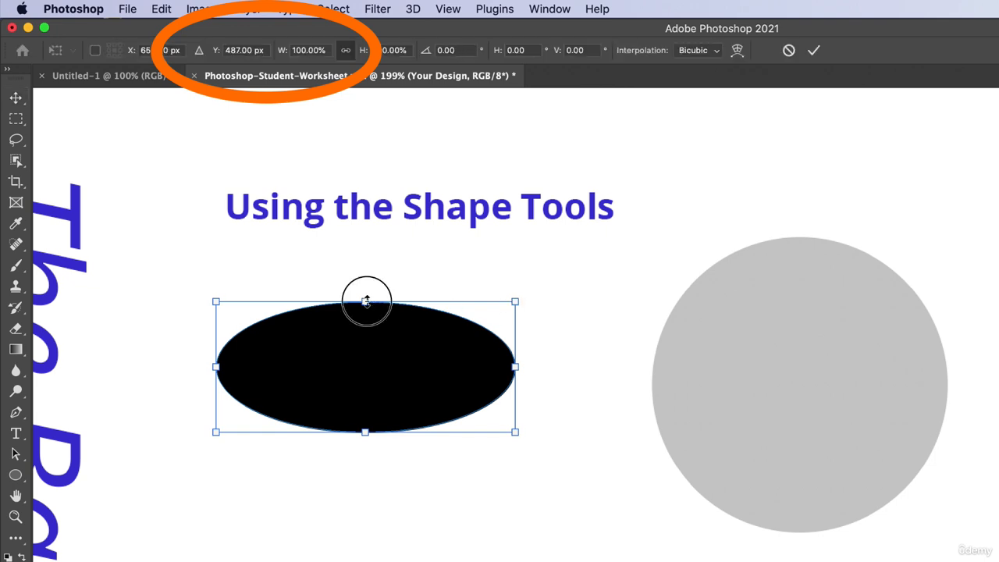
- Scale the oval down proportionally to about 98% with the transform handles and commit
drag(367, 303, 365, 304)
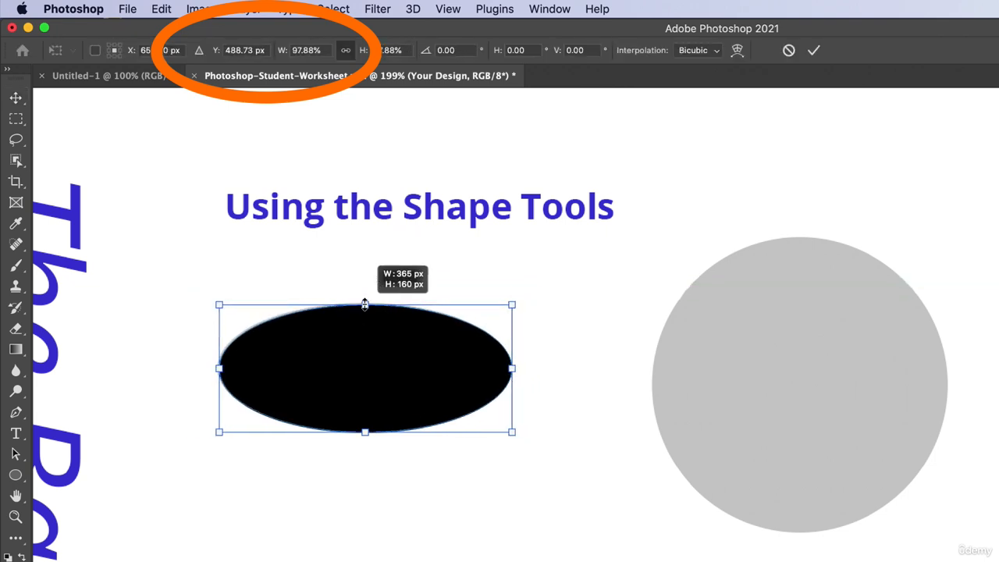
mouse_move(522, 295)
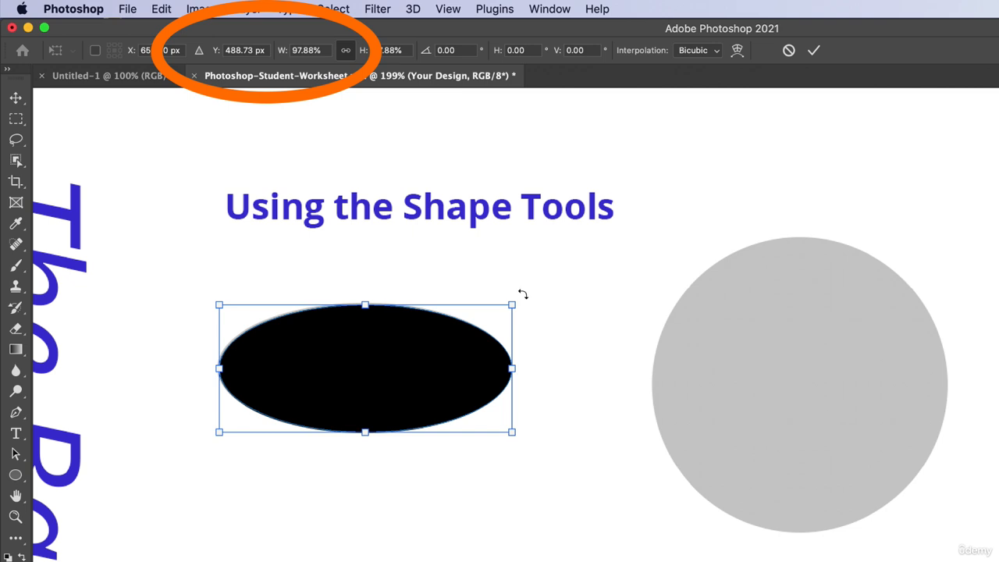
drag(512, 304, 513, 345)
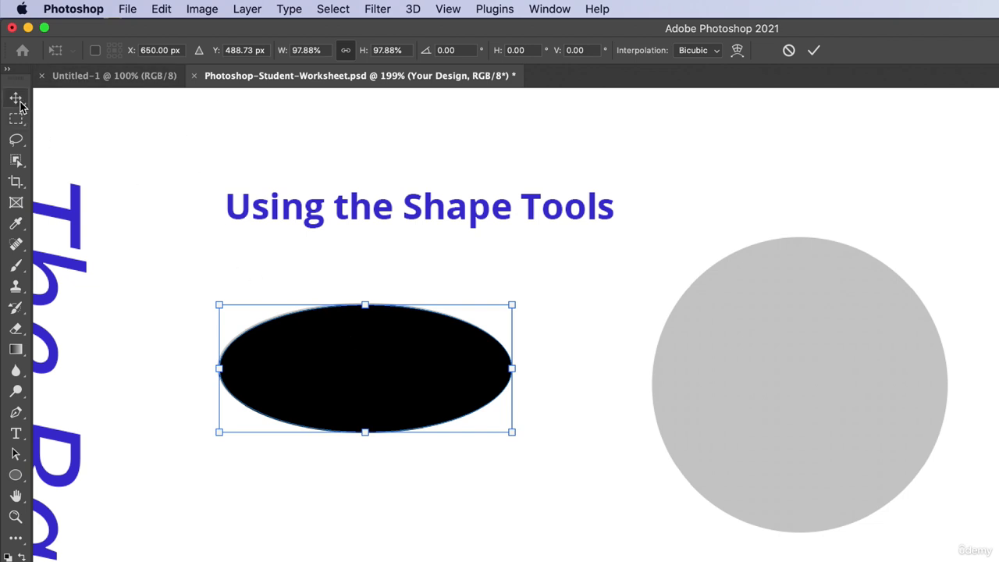
click(16, 97)
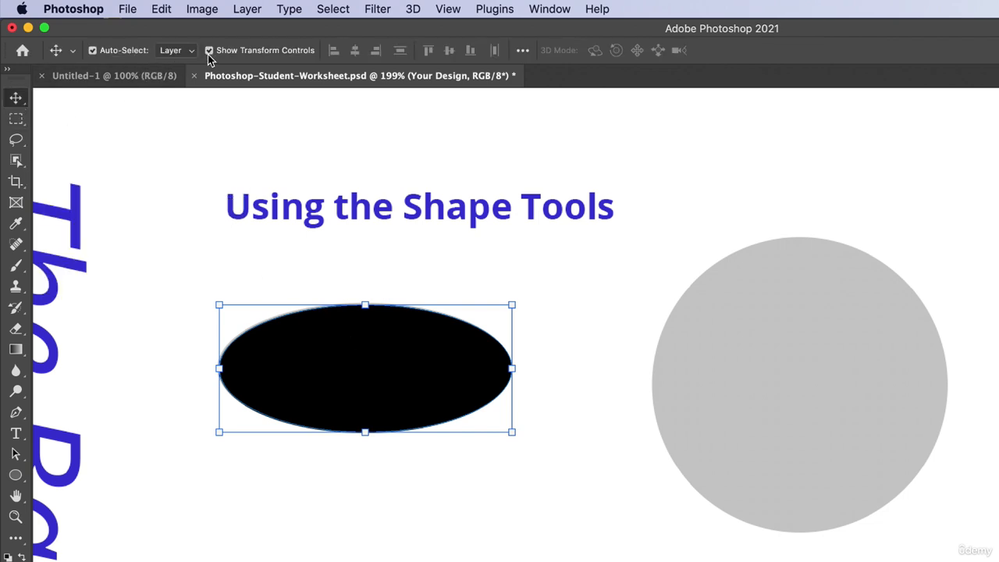
mouse_move(210, 50)
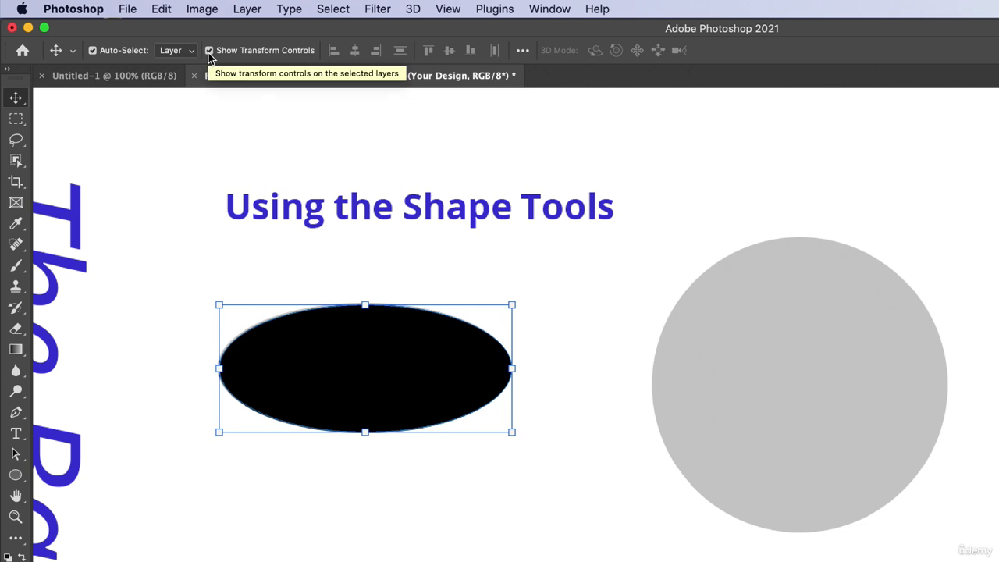
mouse_move(512, 304)
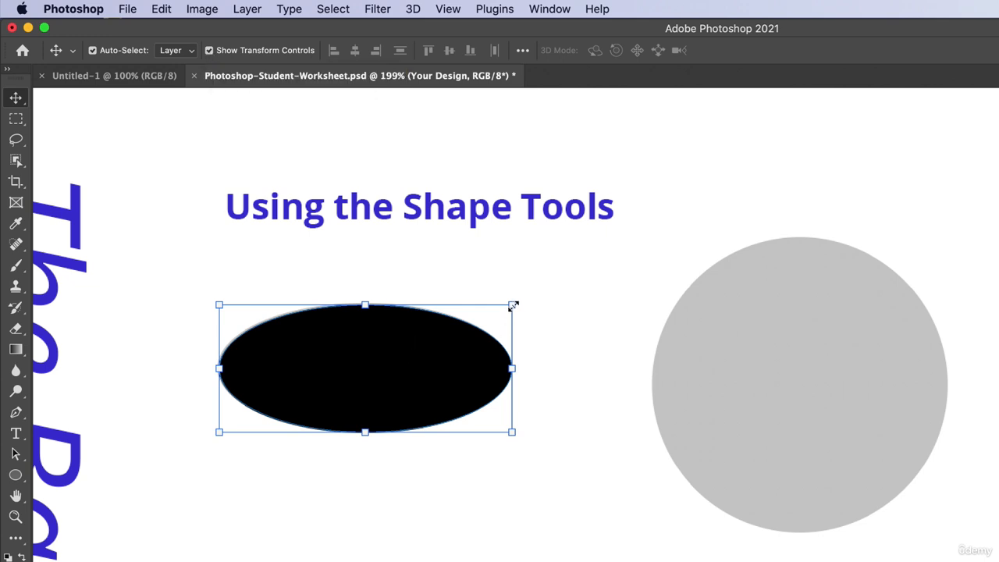
mouse_move(711, 293)
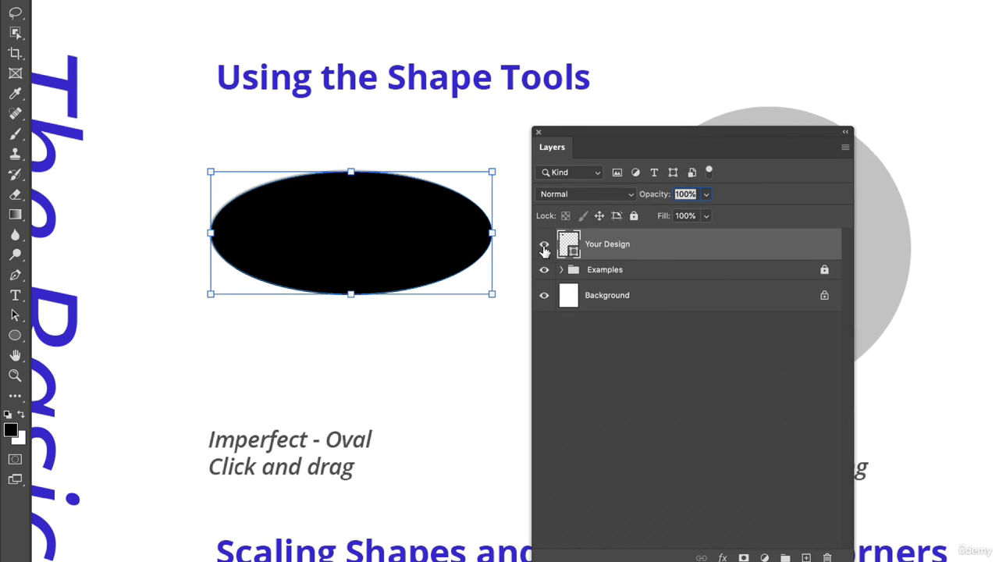
mouse_move(544, 243)
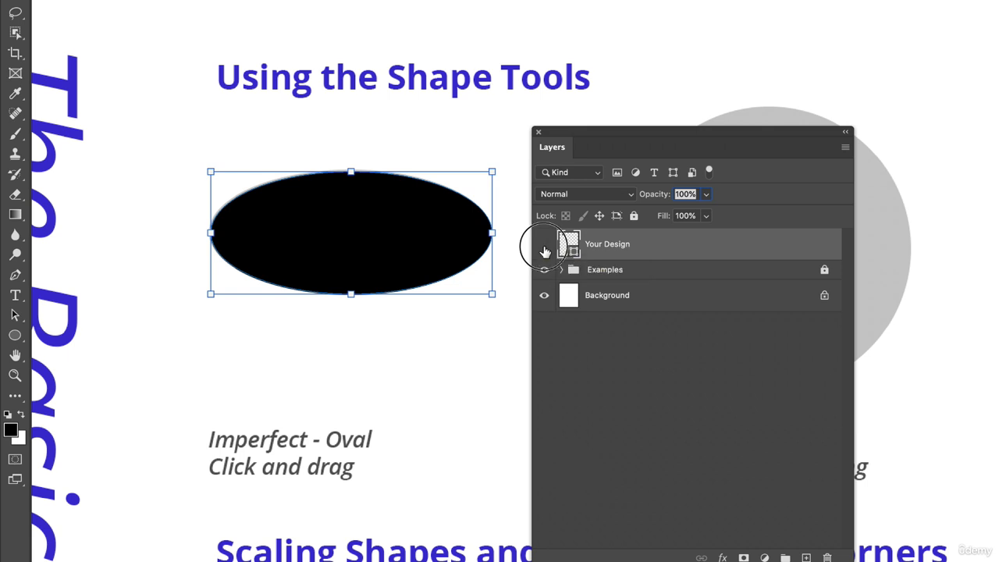
- Hide the gray Examples layer group in the Layers panel
click(543, 243)
text(oval)
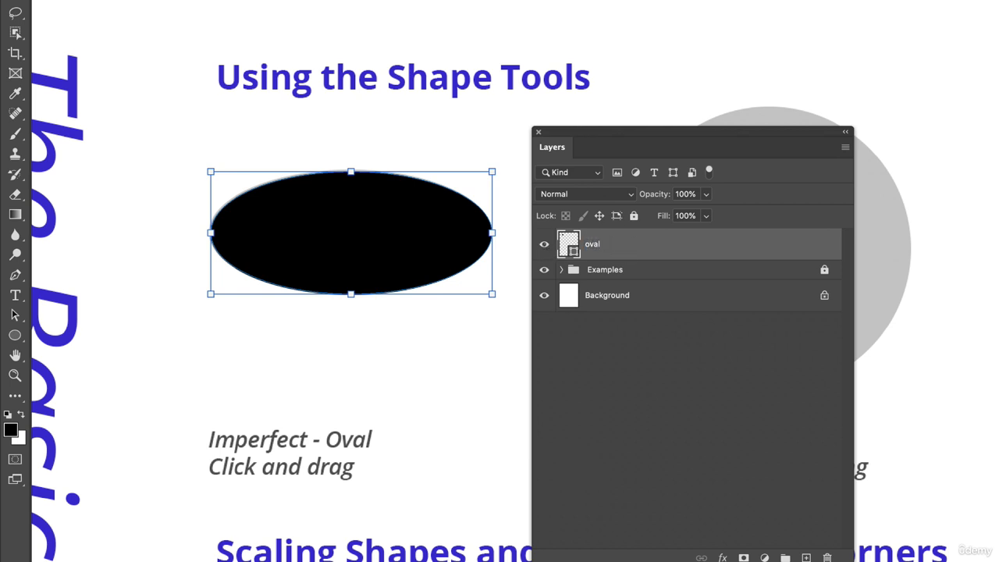
mouse_move(629, 246)
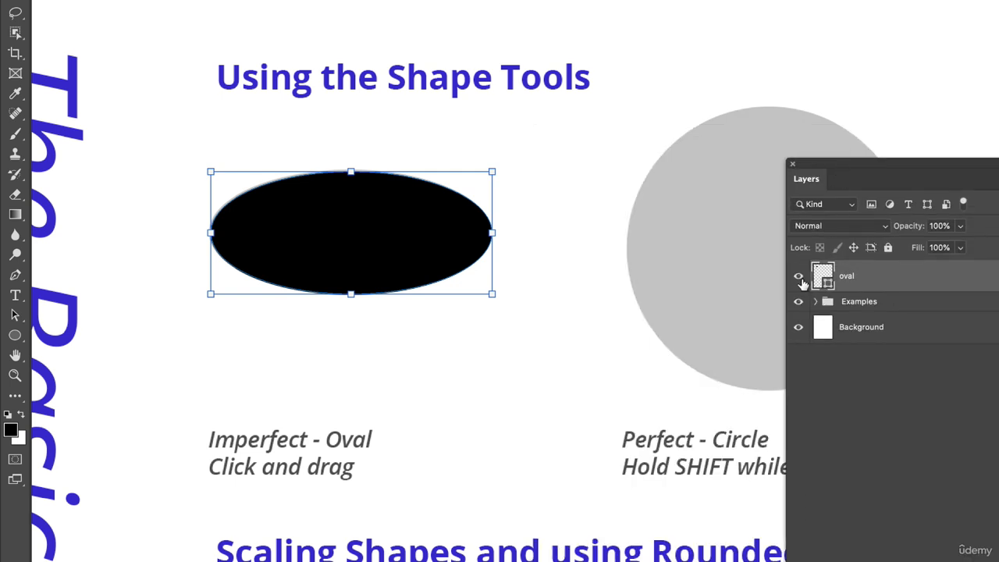
- Shift-drag a test black circle over the gray circle example and select it with the Move tool
drag(805, 178, 946, 236)
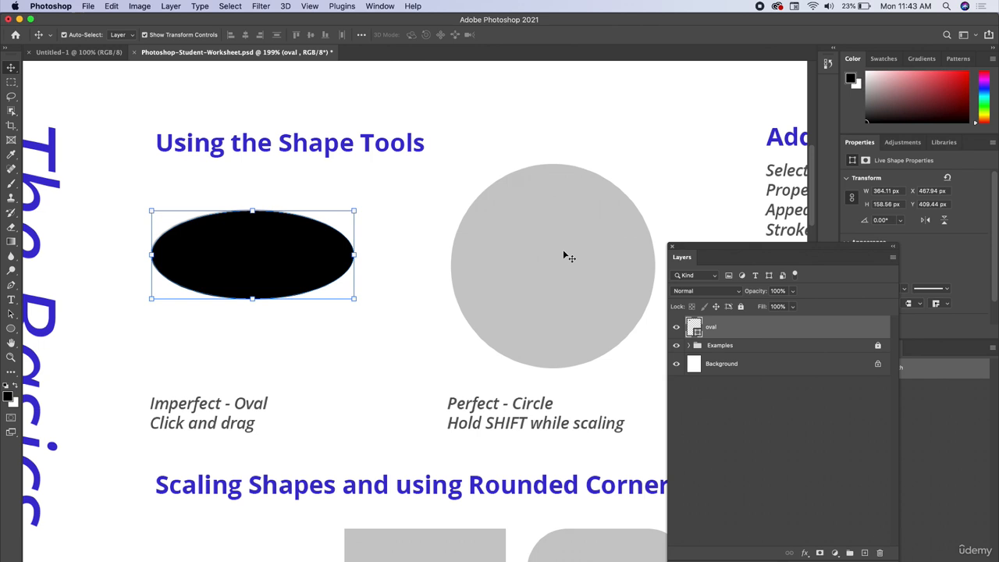
mouse_move(28, 303)
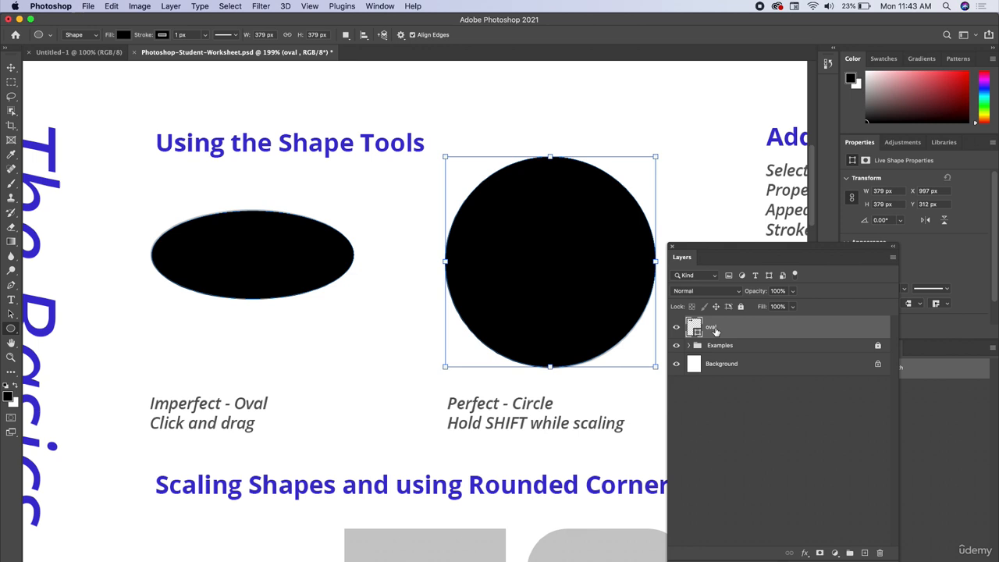
click(11, 57)
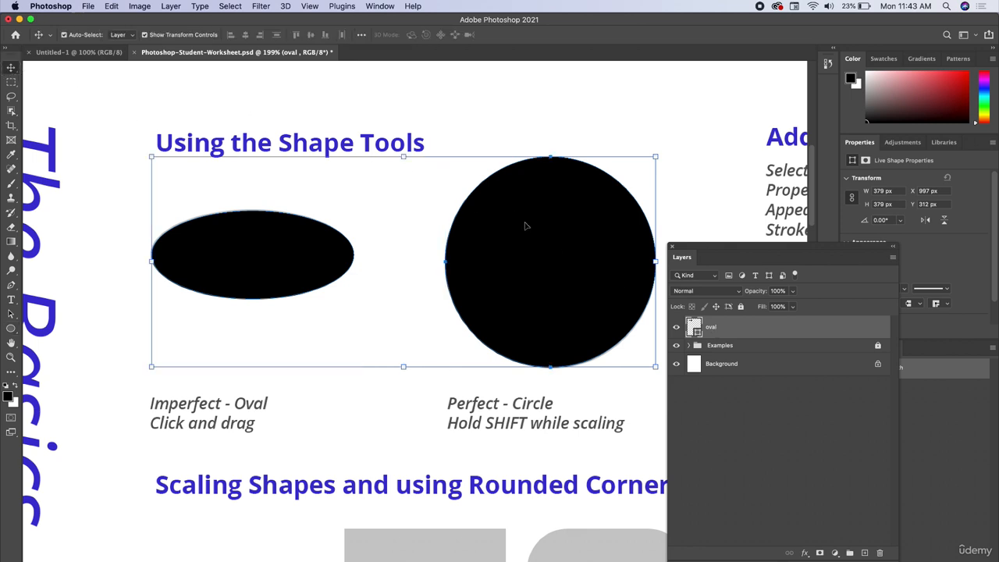
drag(549, 226, 537, 268)
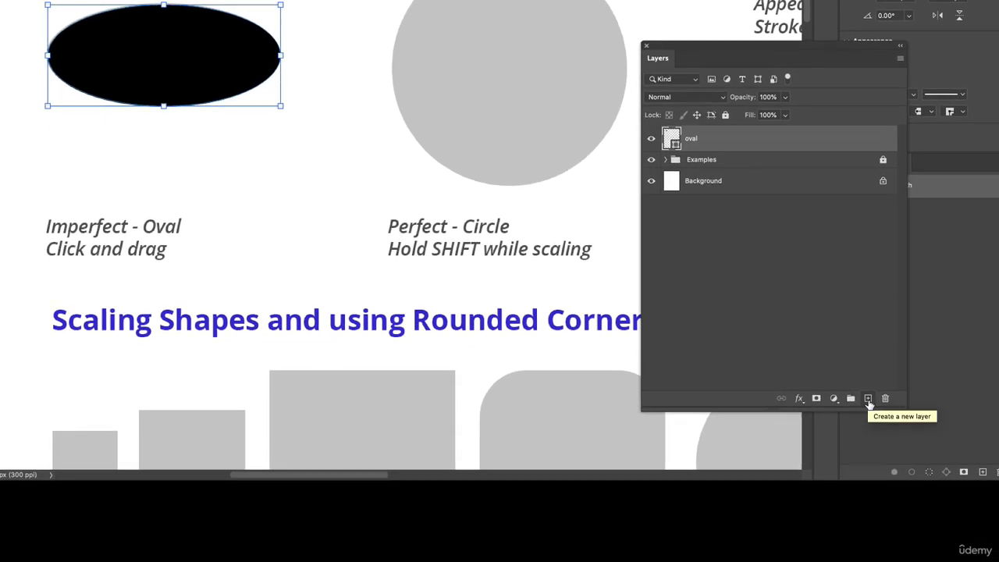
- Create a new empty layer above the oval layer for the circle
click(868, 398)
text(circle)
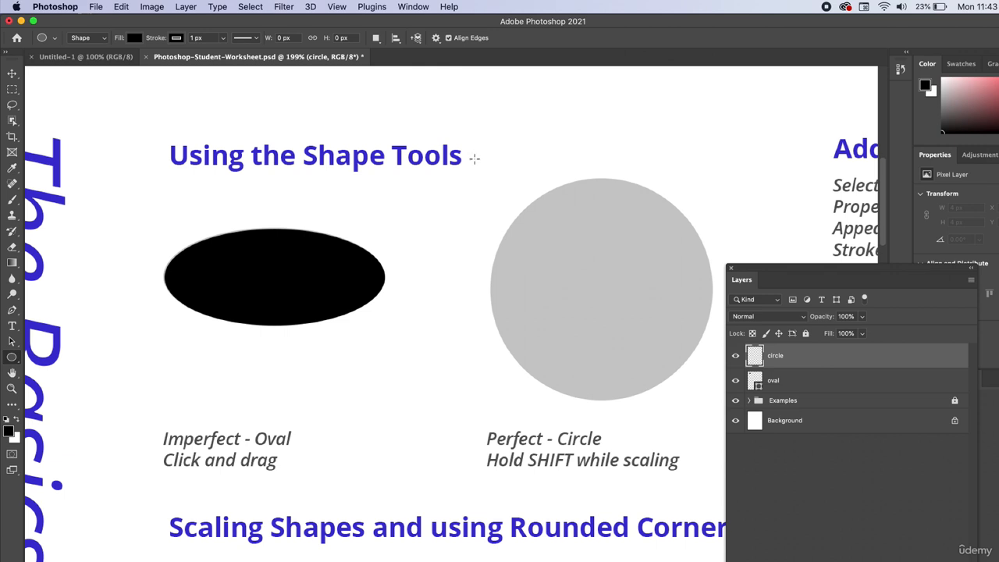
mouse_move(499, 204)
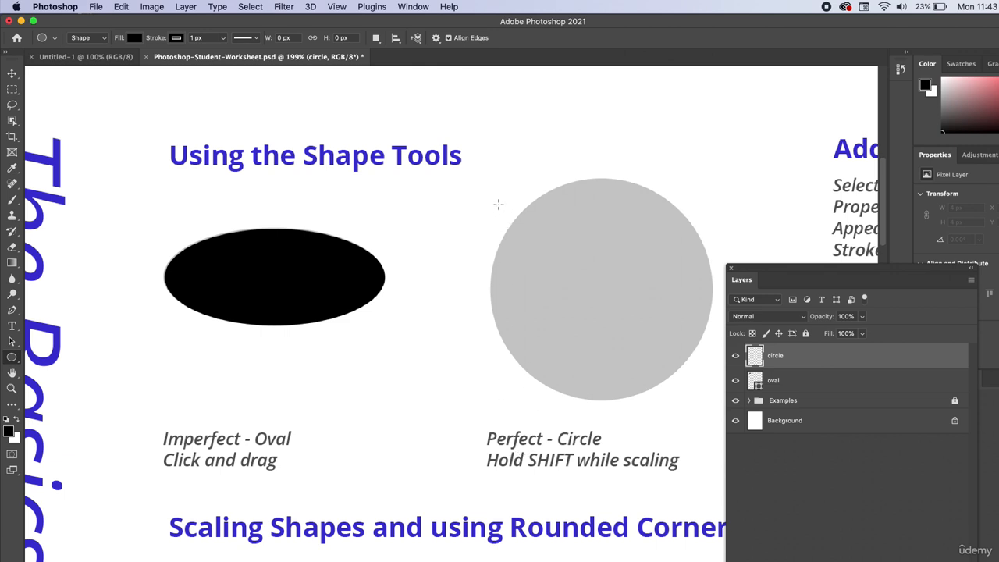
- Shift-drag a black perfect circle about 362 px wide over the gray circle example
drag(498, 205, 541, 236)
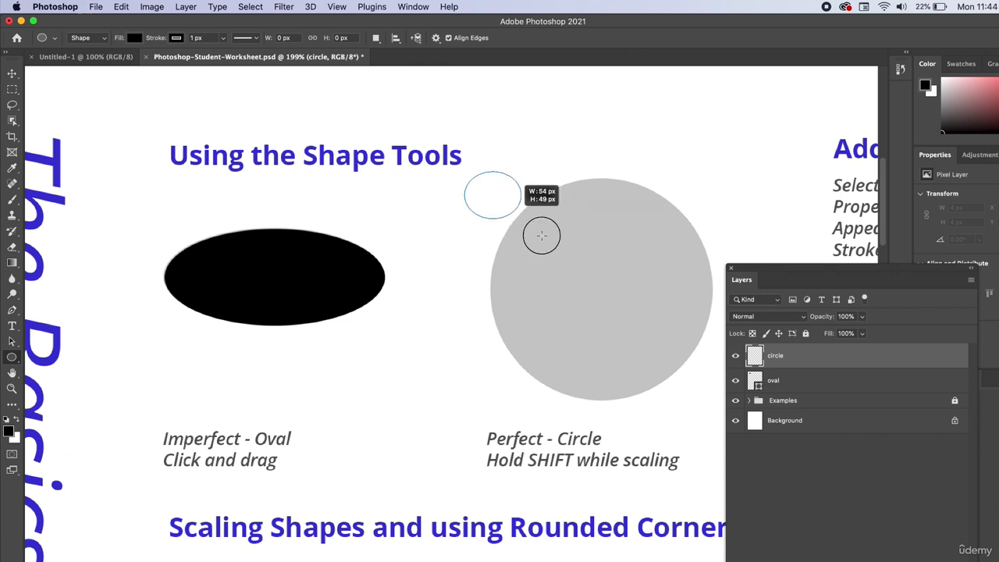
drag(541, 236, 709, 405)
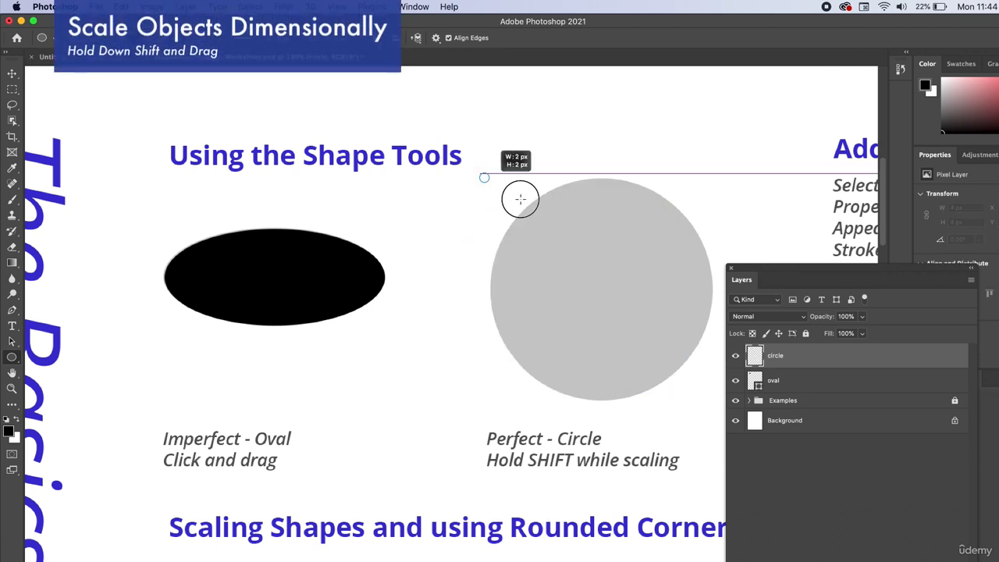
drag(521, 200, 693, 428)
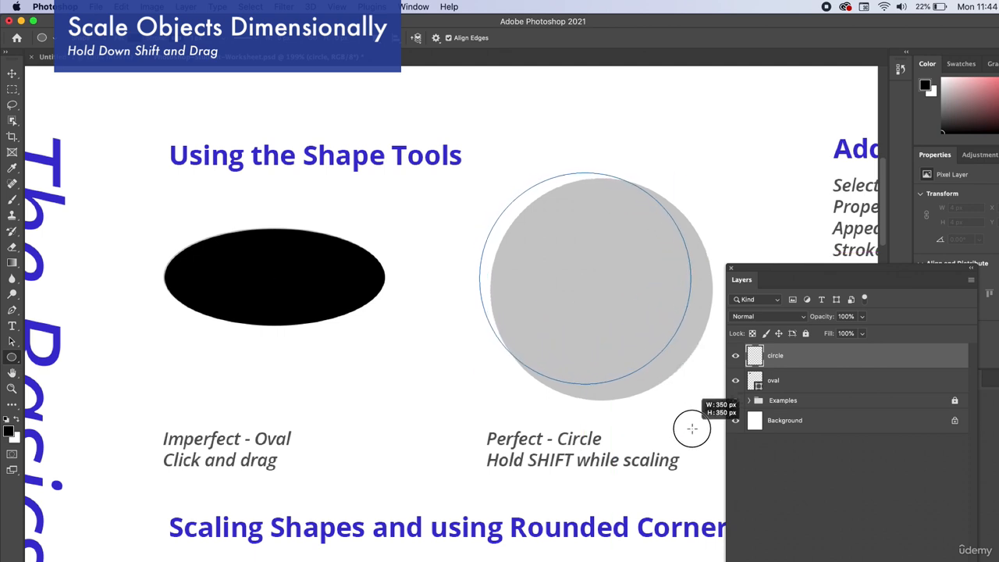
drag(693, 428, 628, 380)
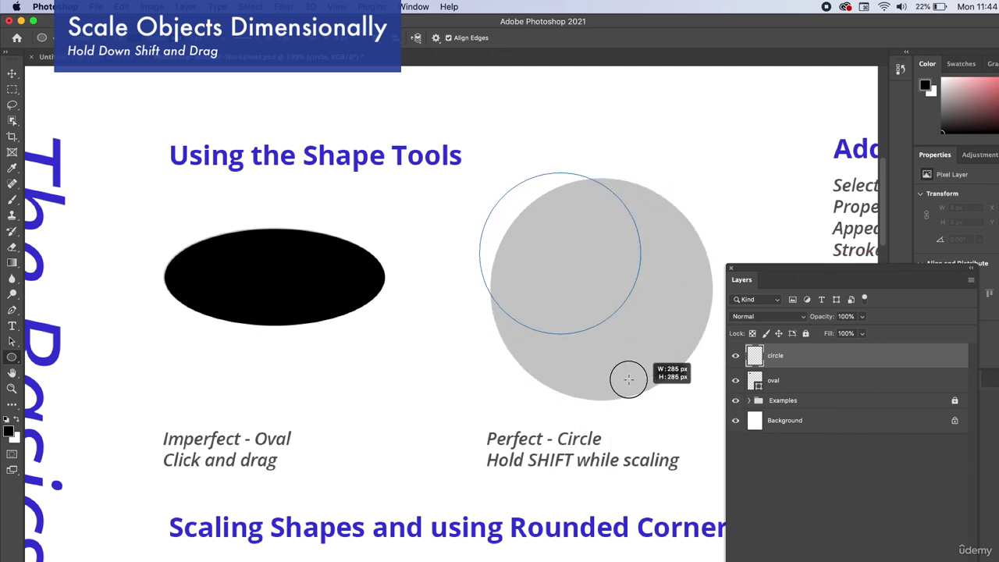
drag(628, 380, 711, 419)
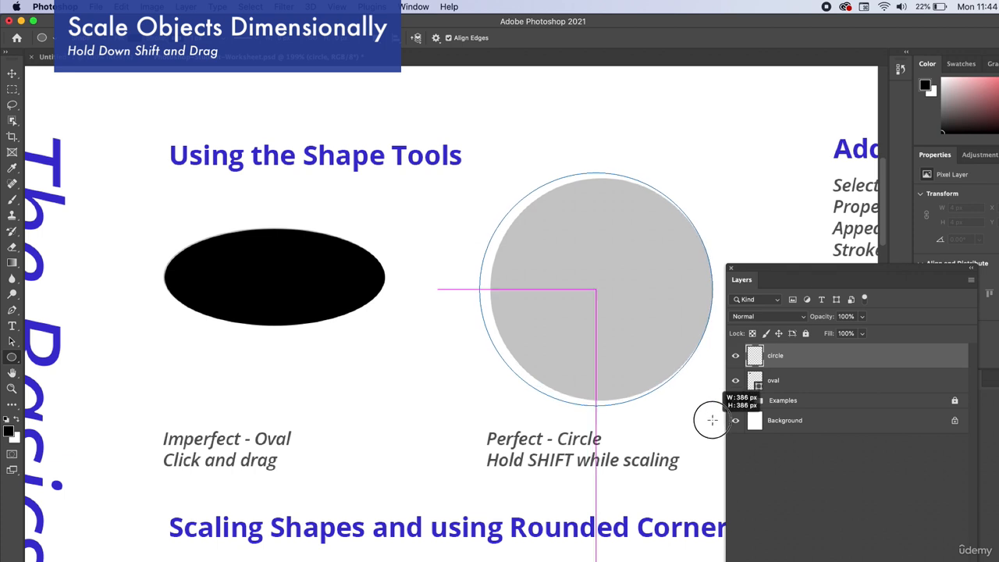
drag(711, 420, 696, 405)
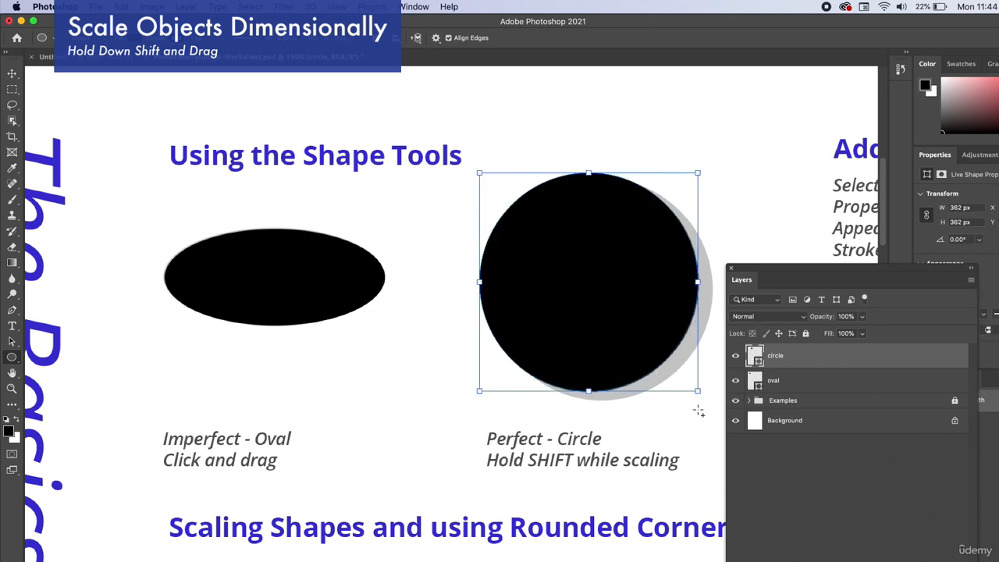
mouse_move(612, 265)
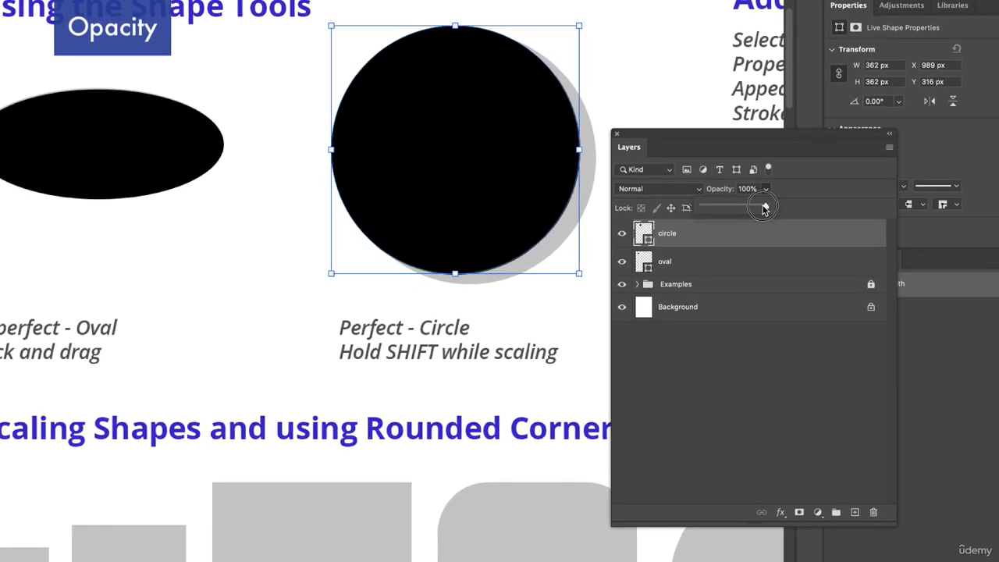
- Lower the circle layer's opacity to check alignment, then hide the layer to reveal the example
drag(763, 206, 746, 206)
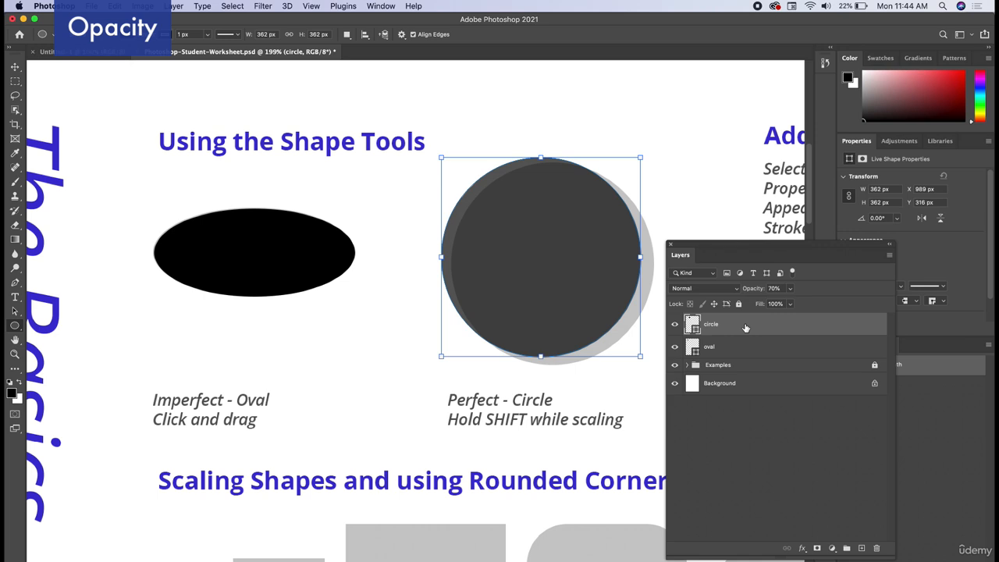
mouse_move(16, 69)
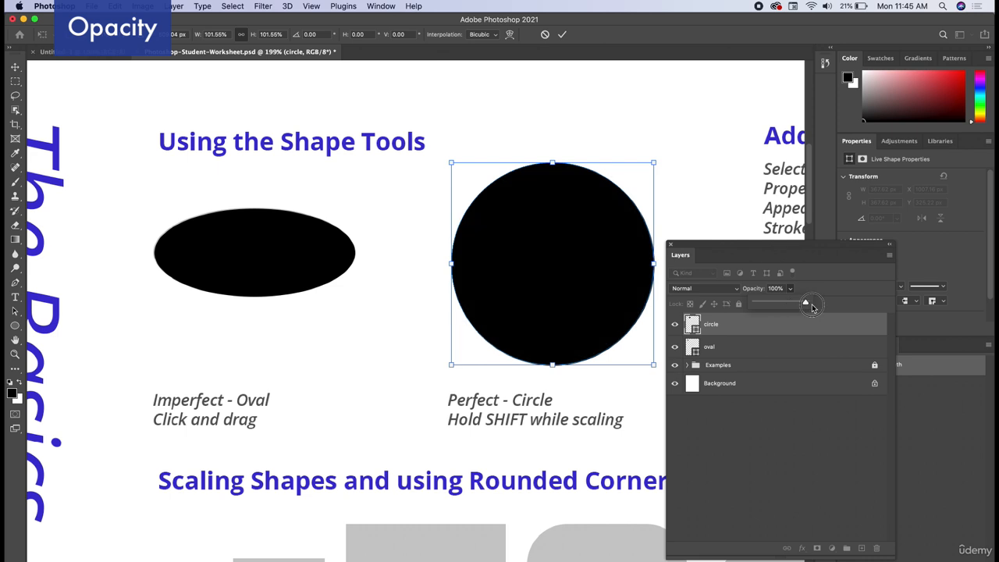
click(790, 303)
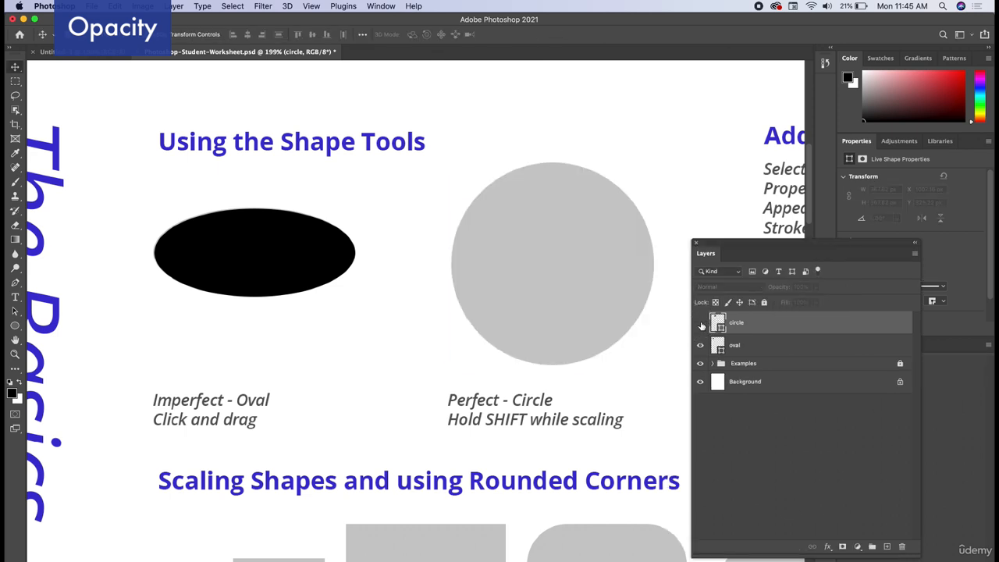
click(736, 321)
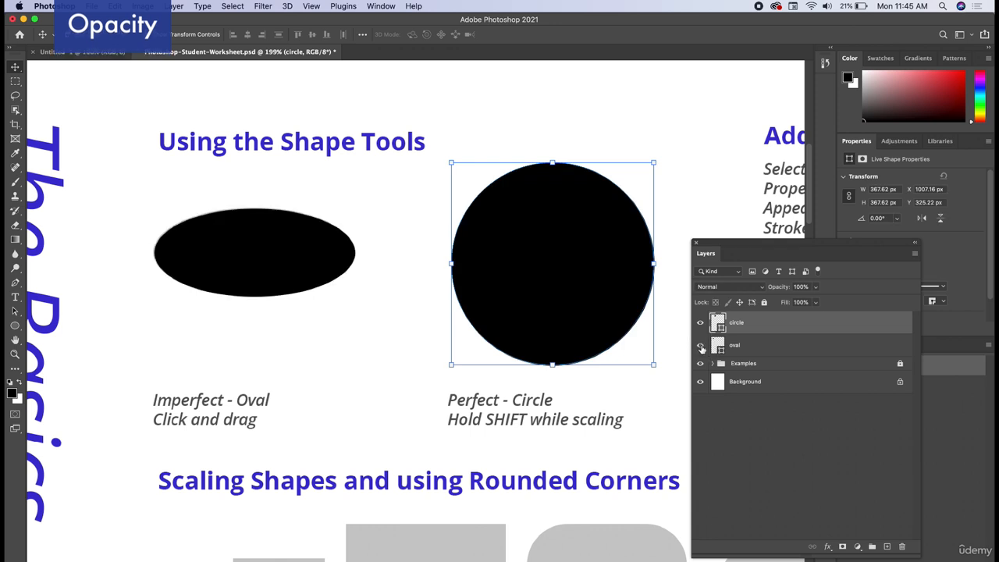
click(733, 345)
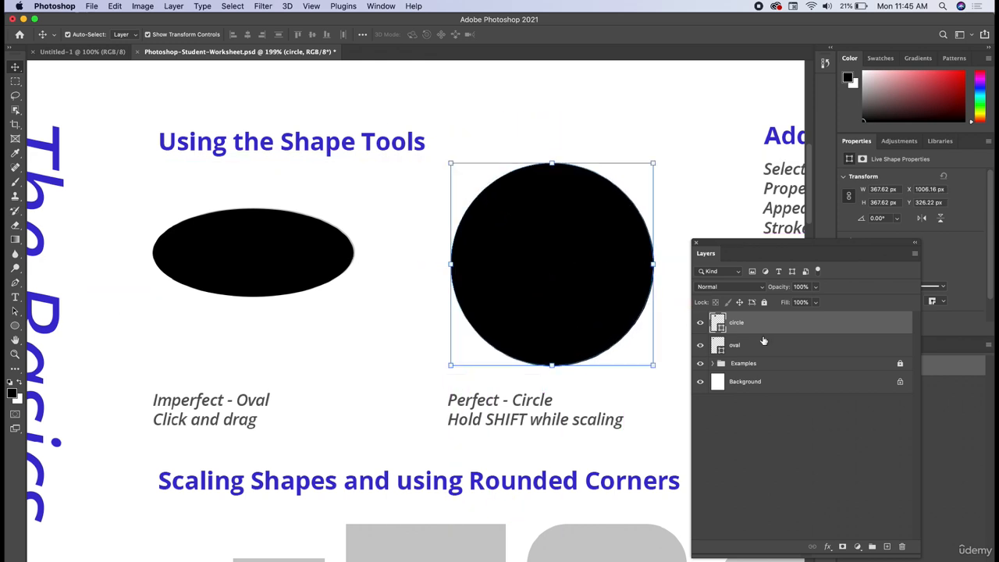
mouse_move(756, 323)
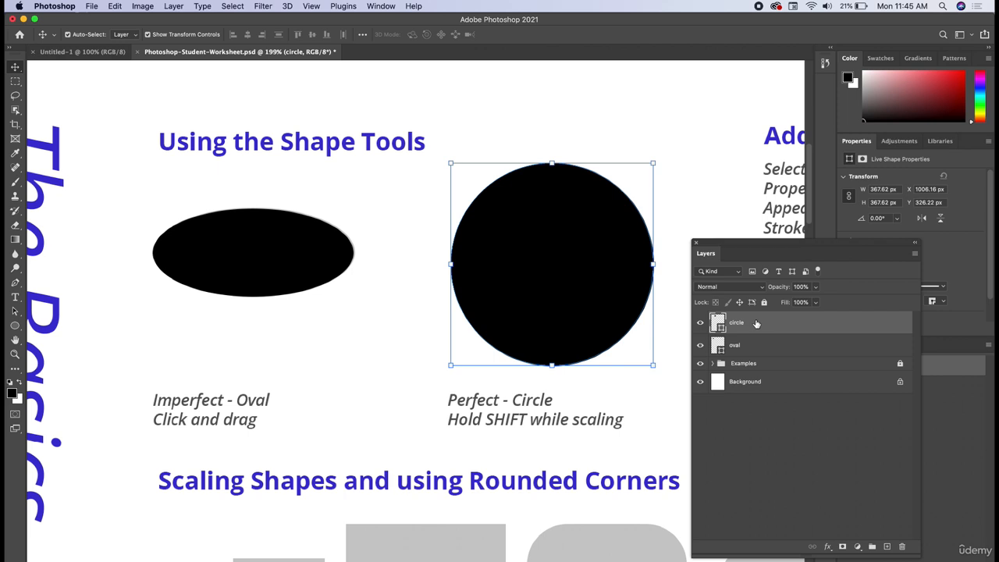
mouse_move(752, 342)
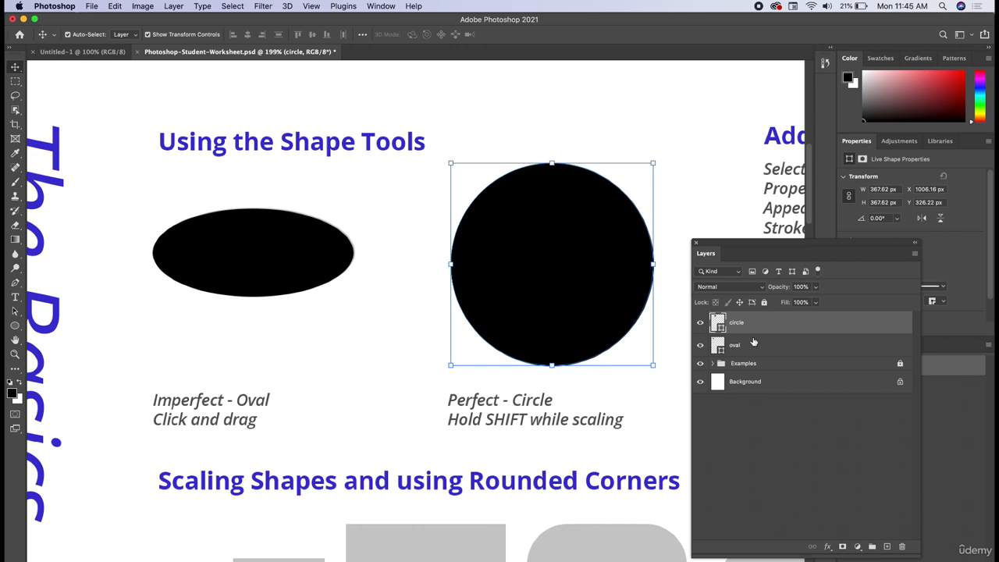
mouse_move(440, 268)
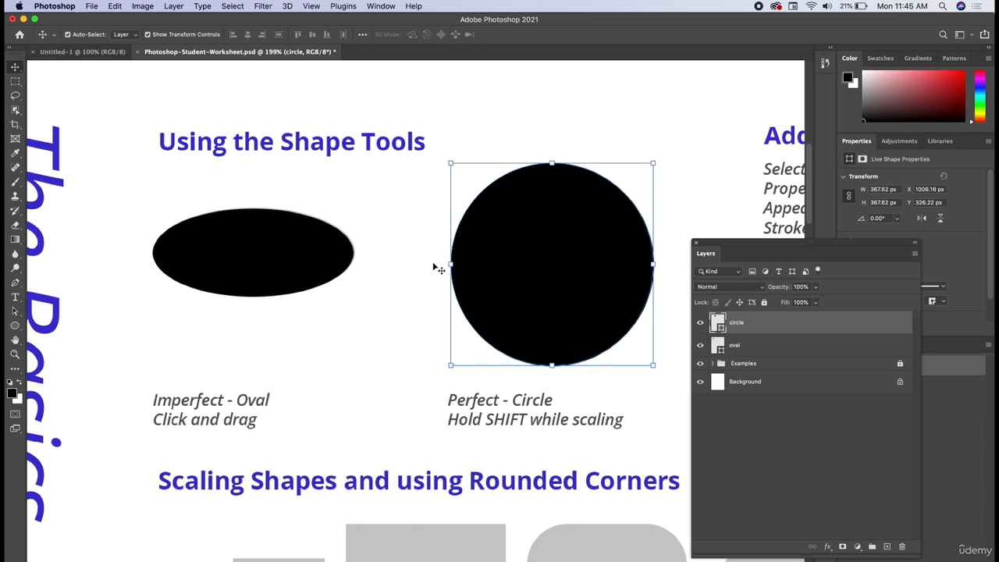
mouse_move(483, 287)
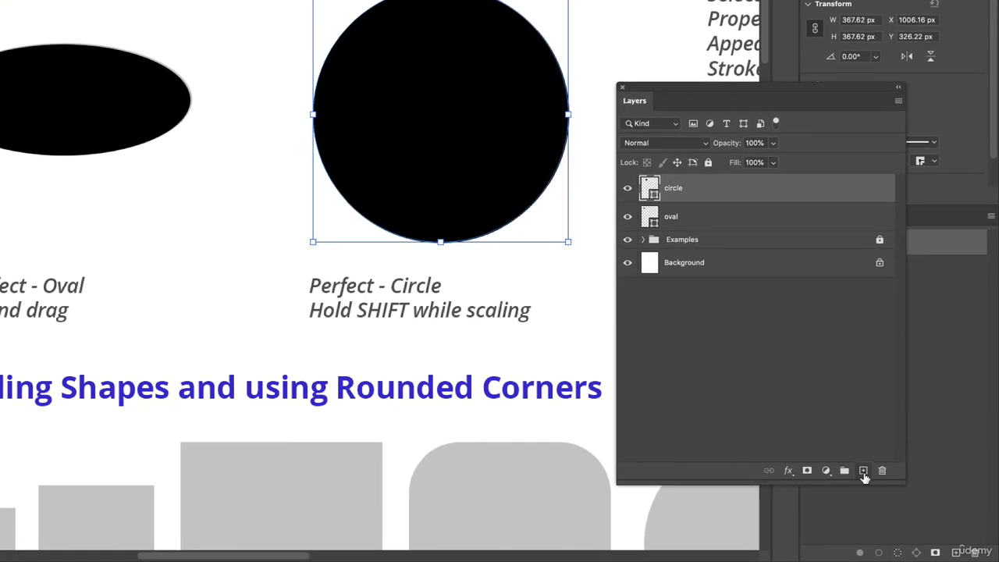
mouse_move(804, 340)
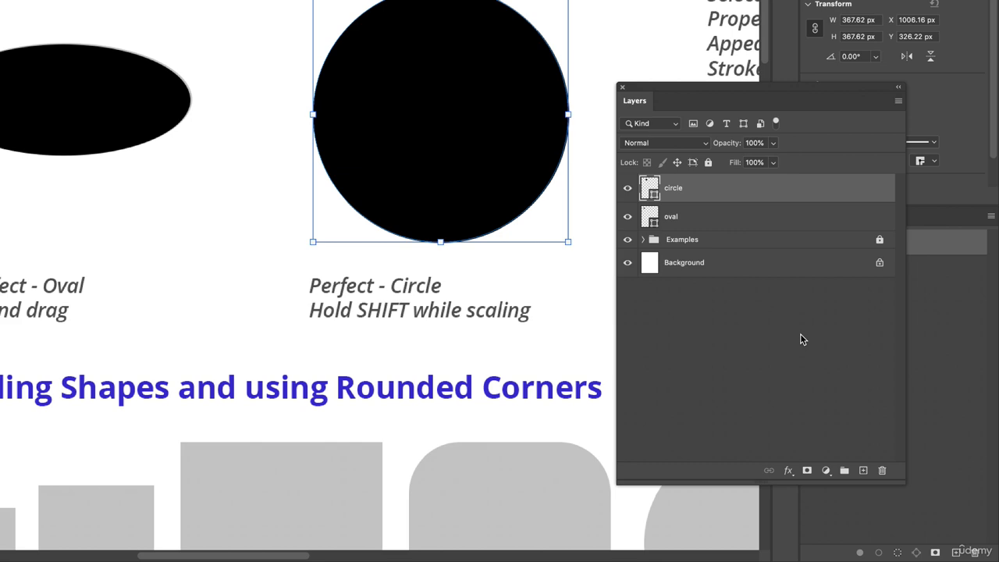